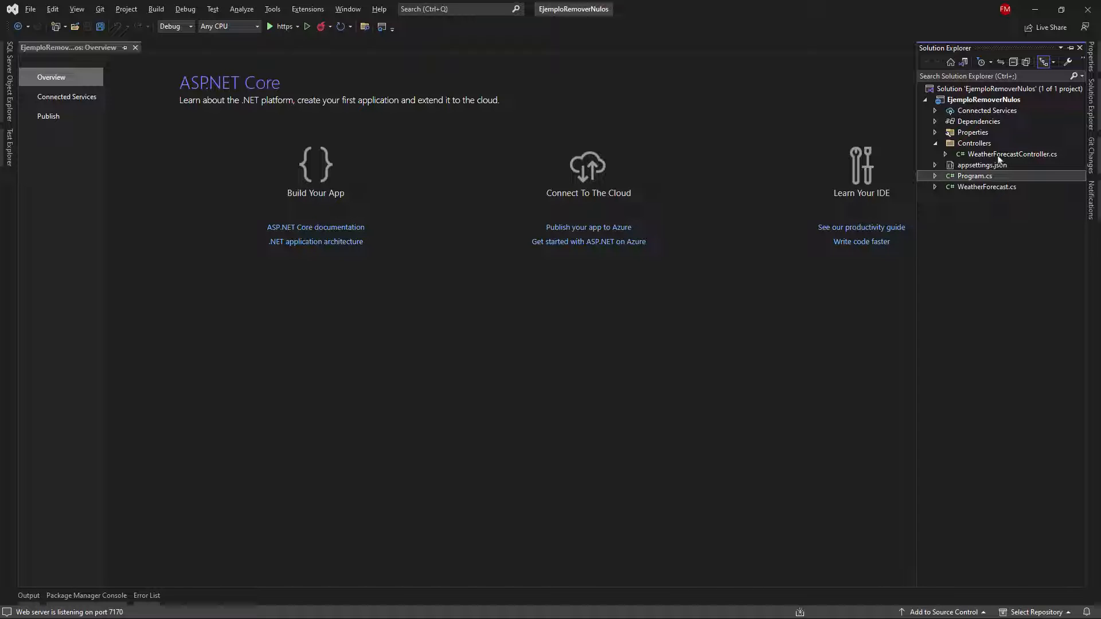
Open WeatherForecastController.cs and review the Get action returning WeatherForecast objects
{"action": "double_click", "coordinate": [1011, 154]}
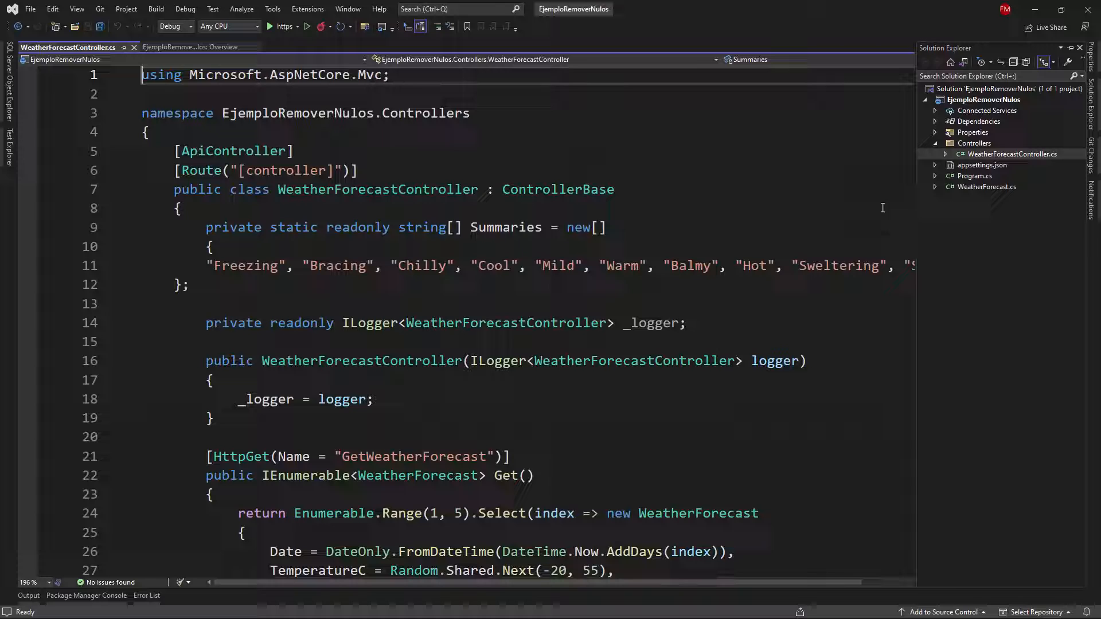
{"action": "scroll", "scroll_direction": "down", "scroll_amount": 3}
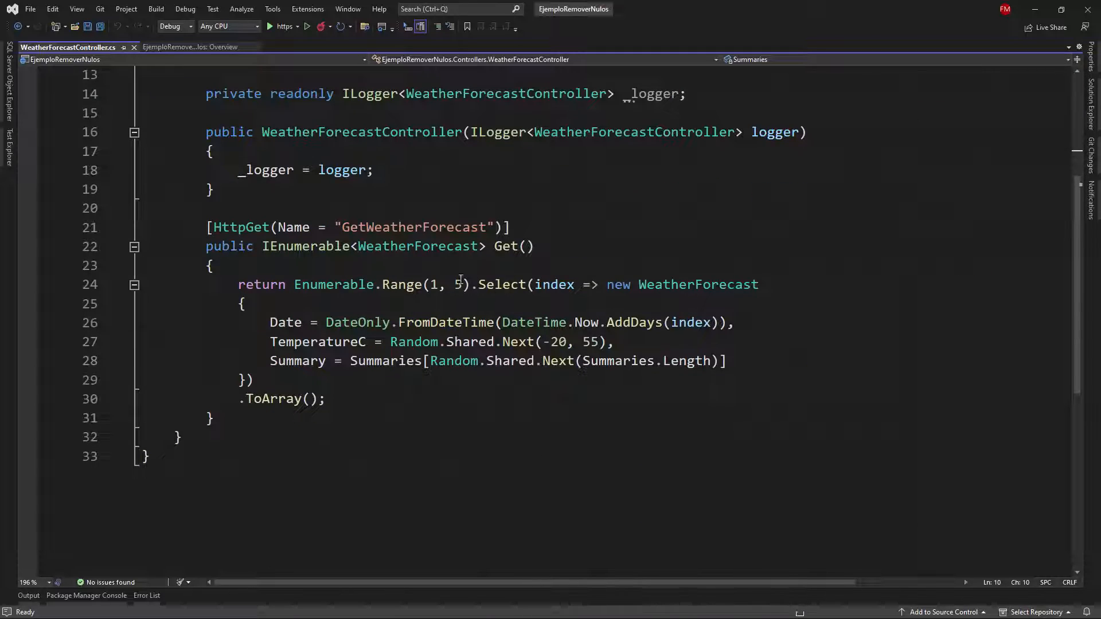
{"action": "mouse_move", "coordinate": [414, 246]}
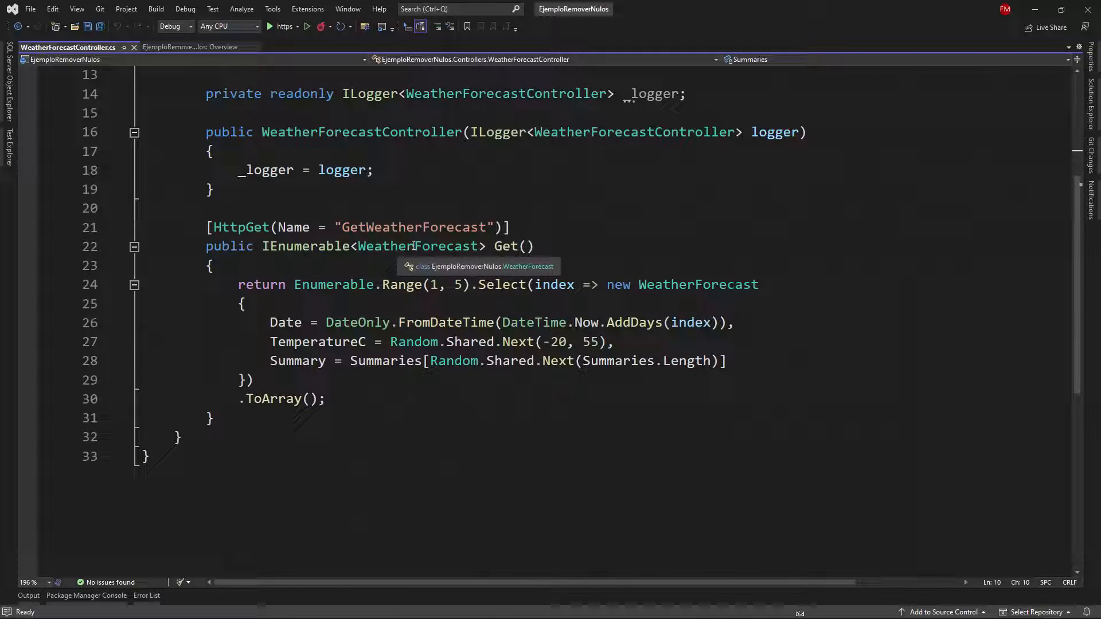
{"action": "double_click", "coordinate": [417, 245]}
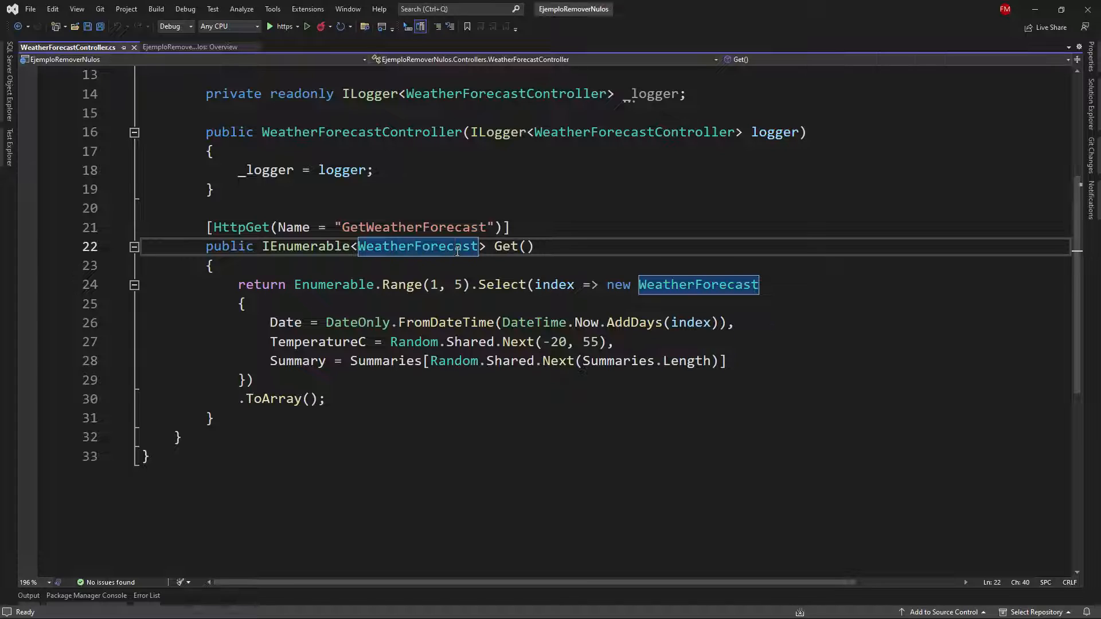
{"action": "left_click", "coordinate": [699, 284]}
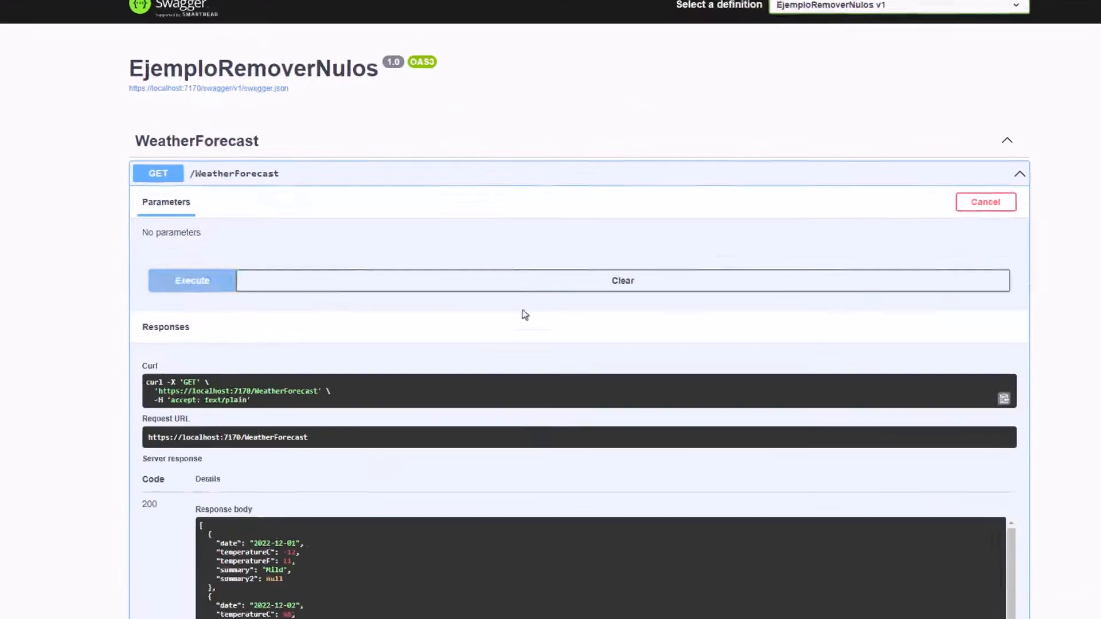
Scroll the GET /WeatherForecast response and highlight the "summary2": null line
{"action": "scroll", "scroll_direction": "down", "scroll_amount": 3}
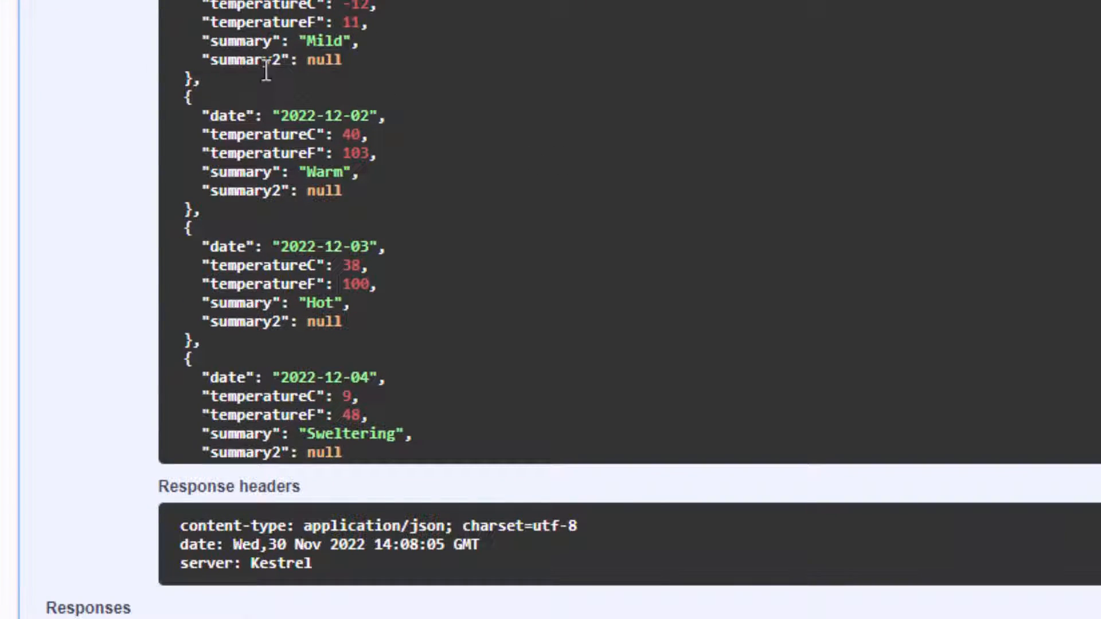
{"action": "double_click", "coordinate": [270, 60]}
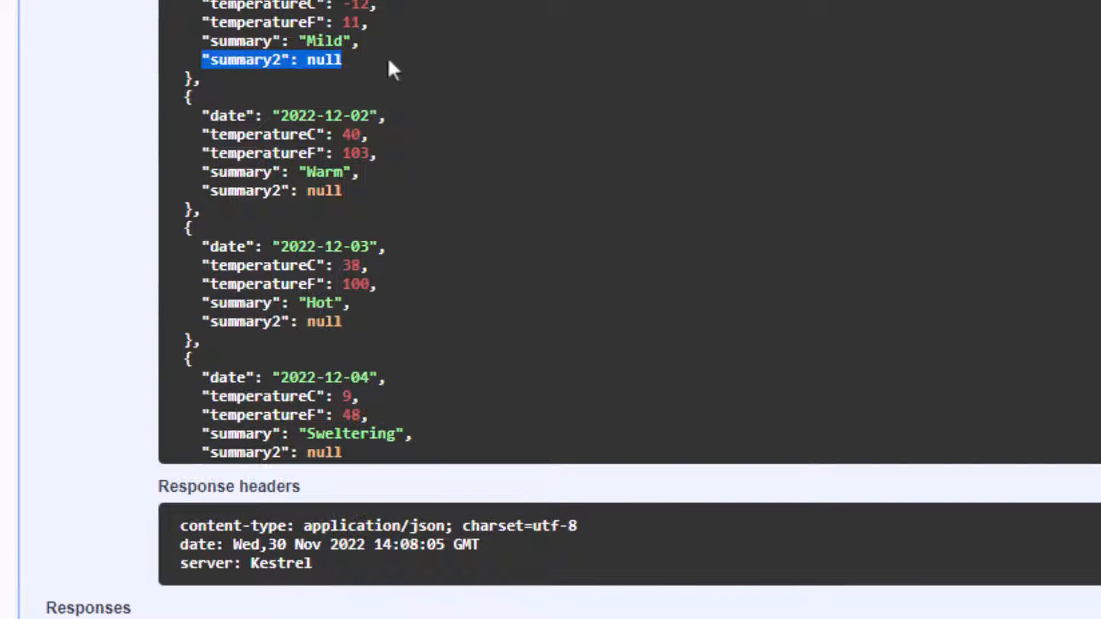
{"action": "mouse_move", "coordinate": [204, 67]}
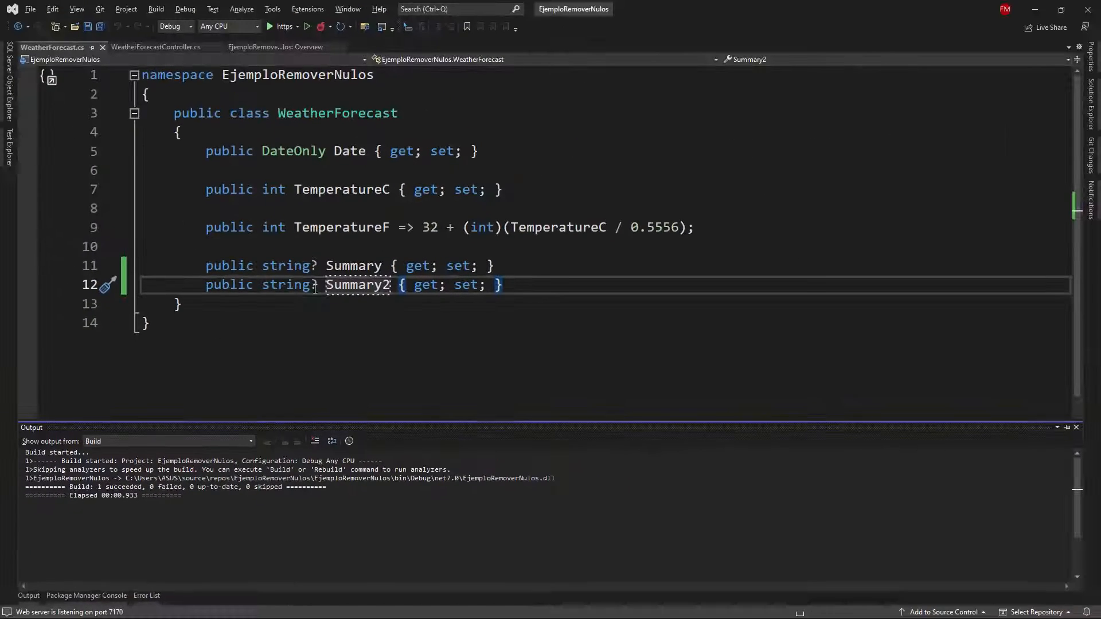
{"action": "mouse_move", "coordinate": [358, 285]}
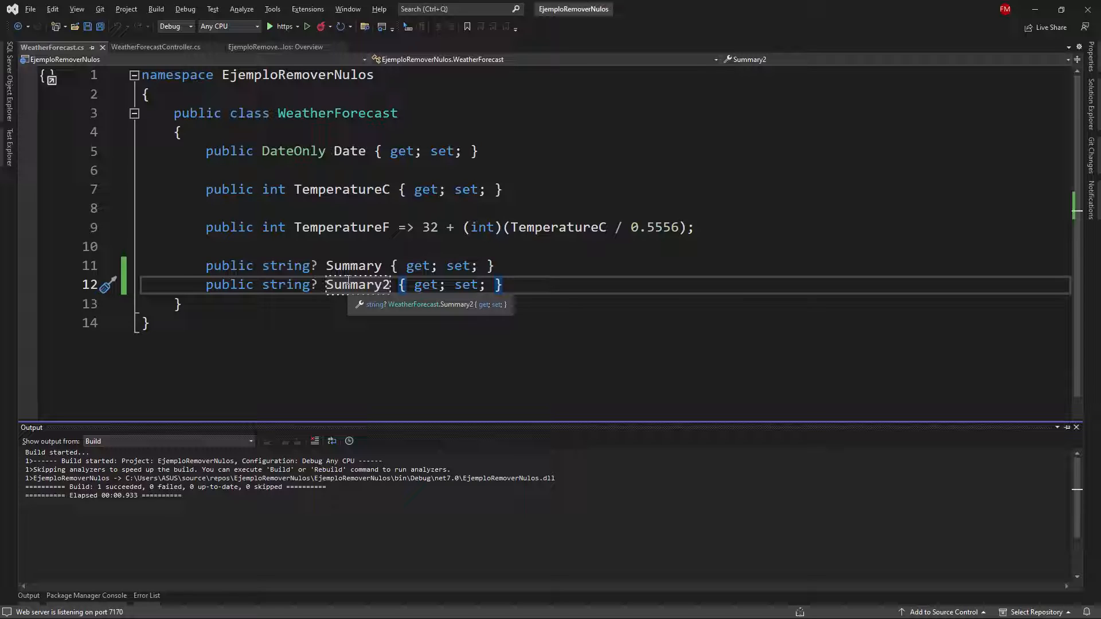
{"action": "mouse_move", "coordinate": [1030, 140]}
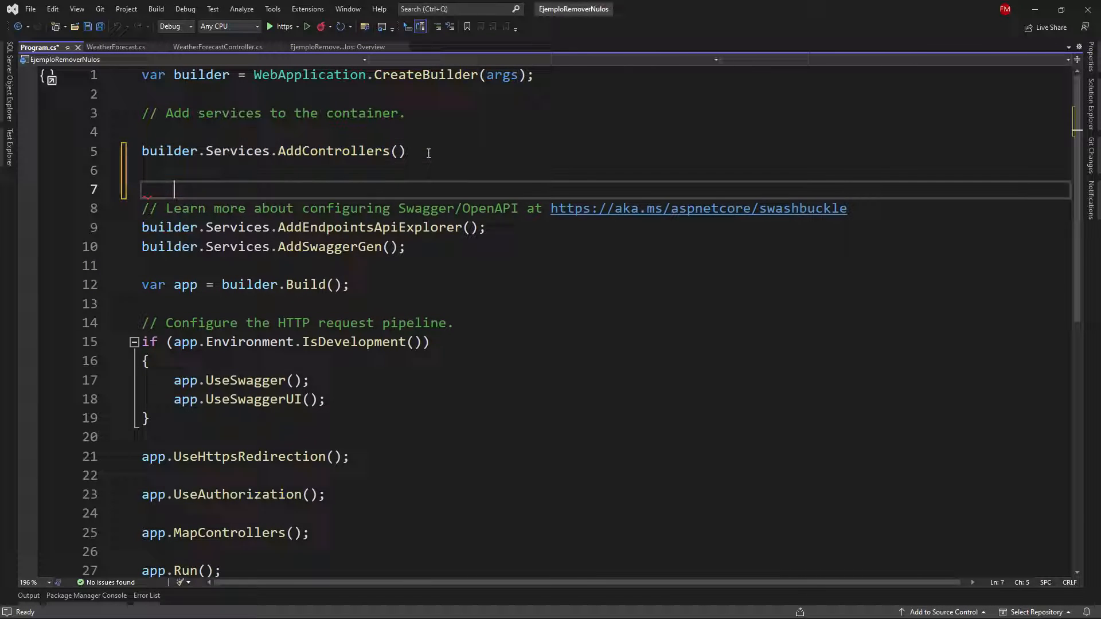
Chain AddJsonOptions after AddControllers(), setting DefaultIgnoreCondition to JsonIgnoreCondition.WhenWritingNull
{"action": "type", "text": ".ad"}
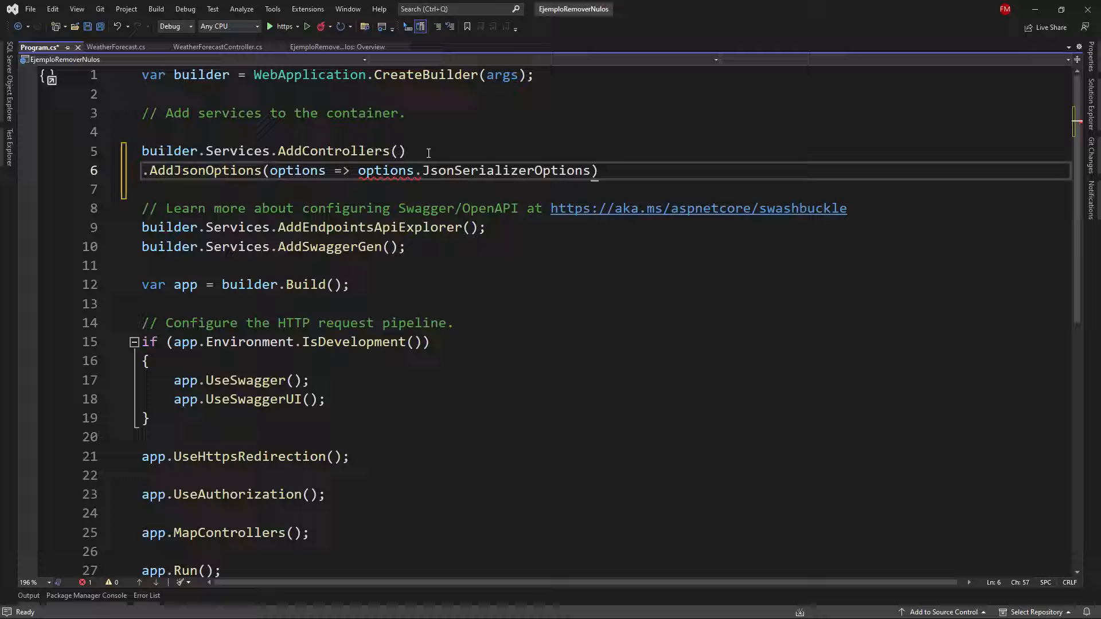
{"action": "type", "text": ".DefaultIgnoreCondition ="}
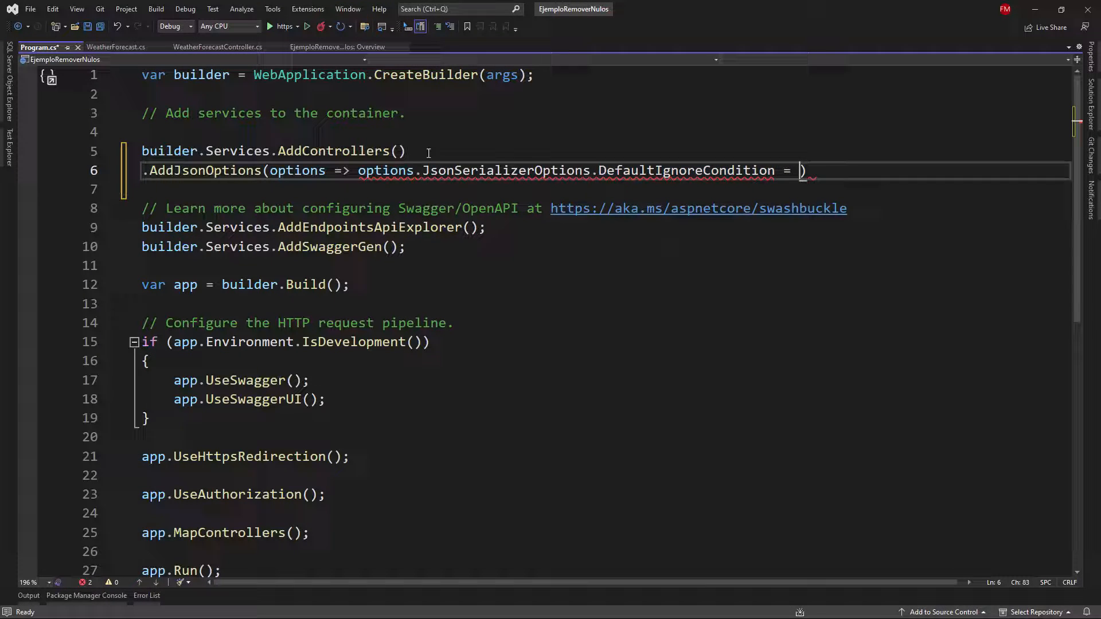
{"action": "type", "text": "System.Text.Json.Serialization.JsonIgnoreCondition.WhenWritingNull);"}
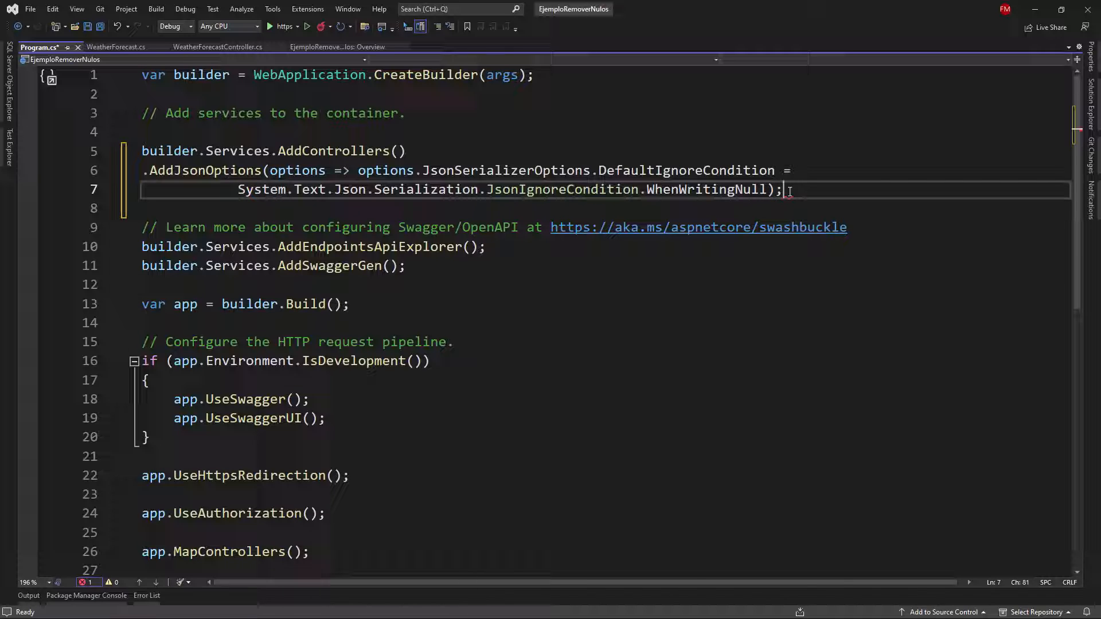
{"action": "left_click", "coordinate": [672, 170]}
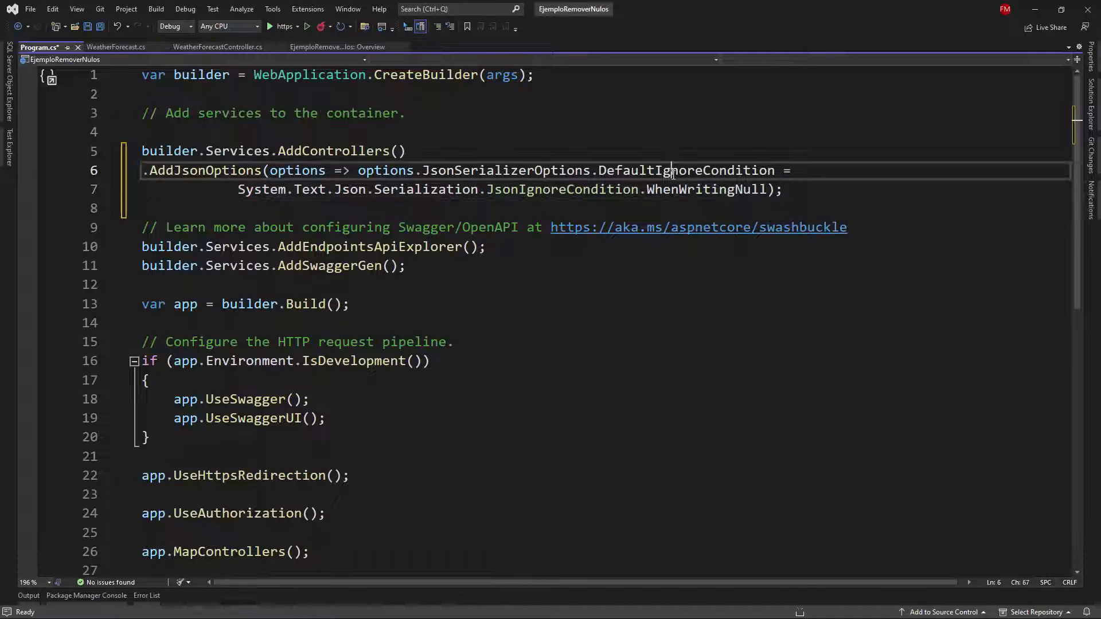
{"action": "double_click", "coordinate": [684, 169]}
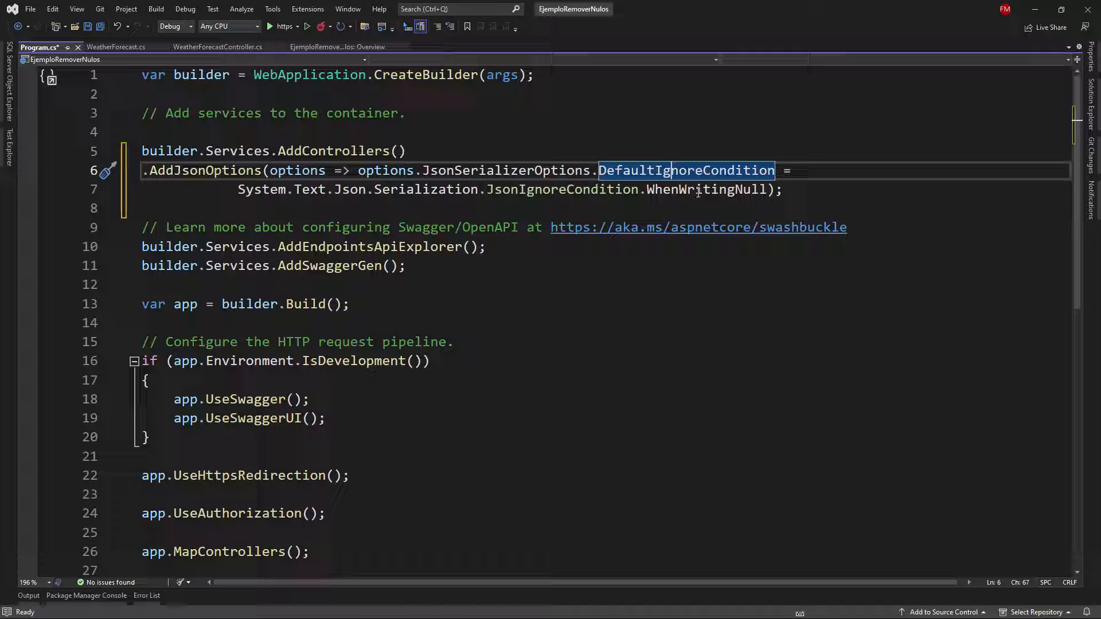
{"action": "double_click", "coordinate": [708, 190]}
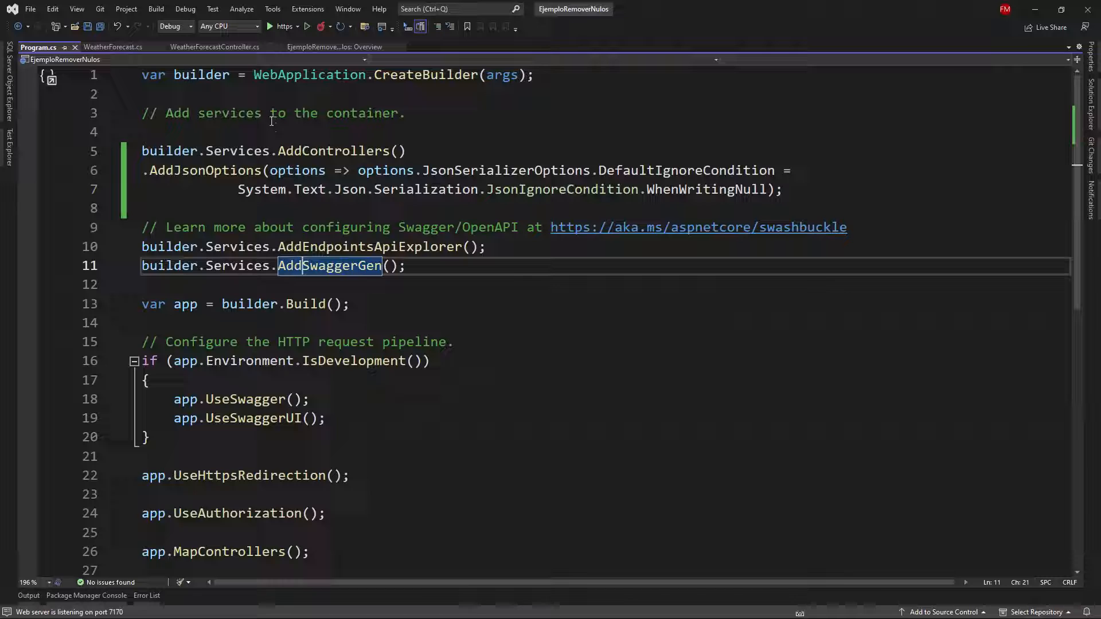
{"action": "mouse_move", "coordinate": [215, 47]}
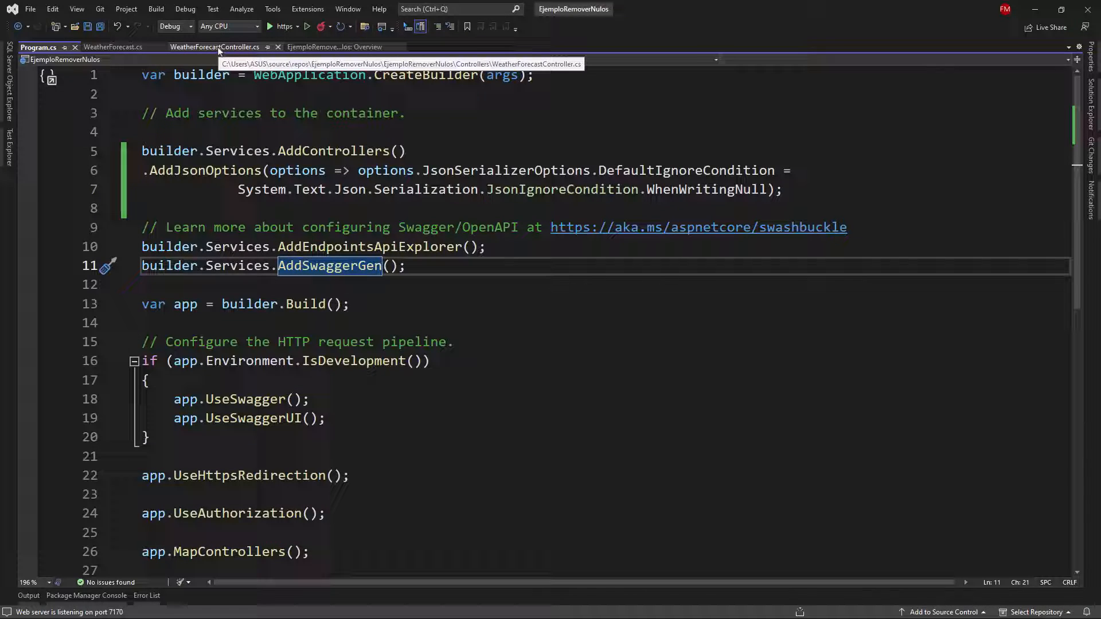
Add Summary2 = "Felipe" to the forecast initializer in the Get action and save
{"action": "left_click", "coordinate": [214, 47]}
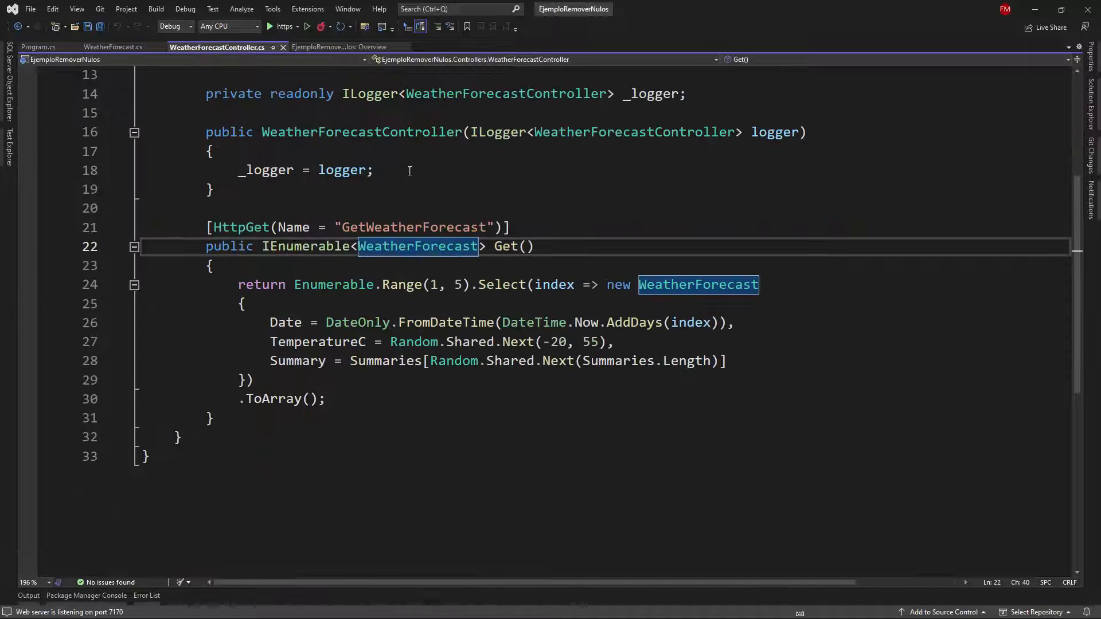
{"action": "left_click", "coordinate": [730, 361]}
{"action": "type", "text": "Summary2 = \"Felipe\""}
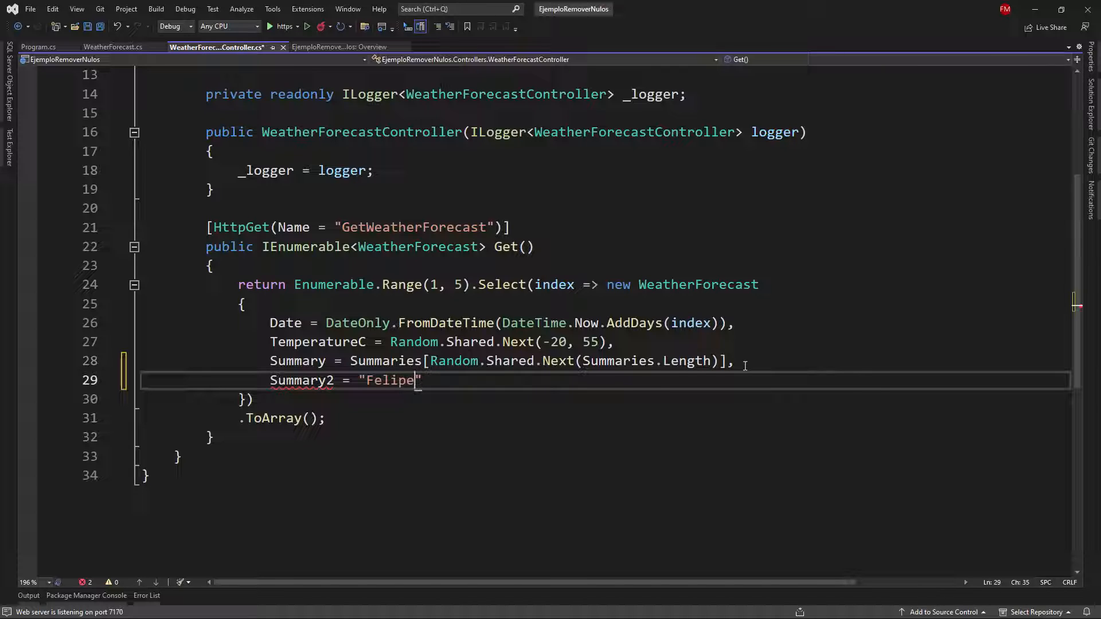
{"action": "key", "text": "ctrl+s"}
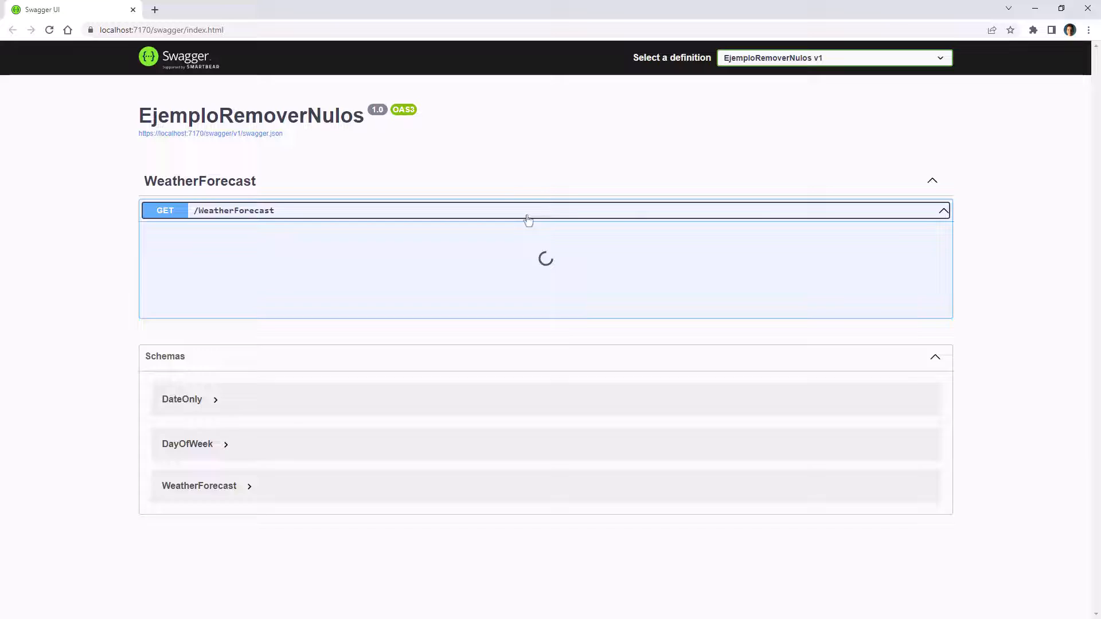
Execute GET /WeatherForecast in Swagger UI to check the updated response
{"action": "left_click", "coordinate": [351, 224]}
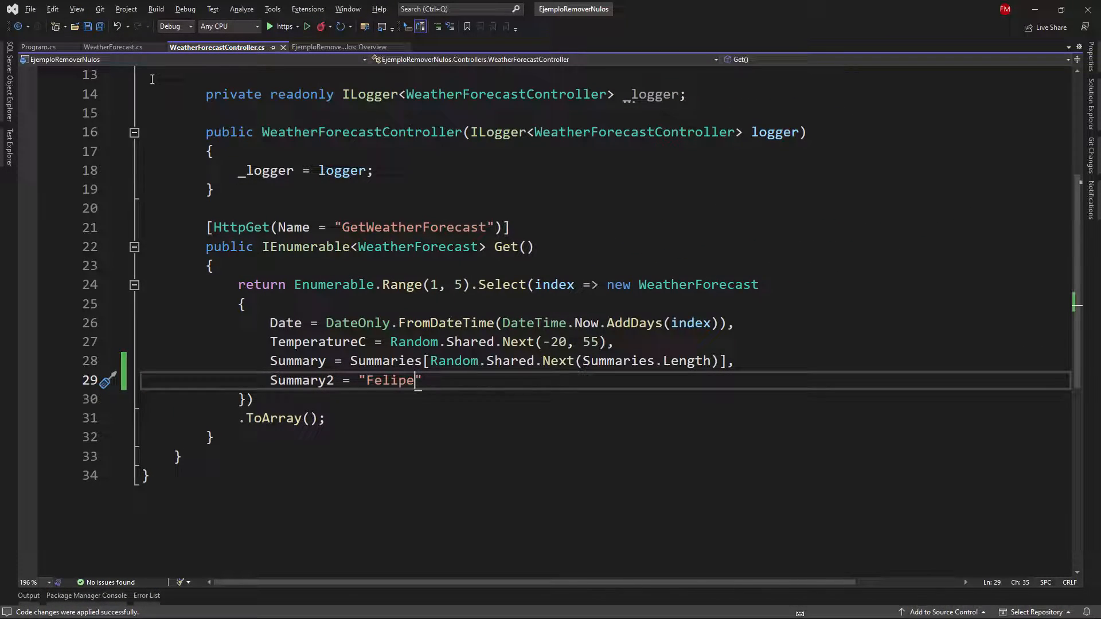
Comment out the AddJsonOptions lines in Program.cs and add a plain builder.Services.AddControllers();
{"action": "left_click", "coordinate": [38, 47]}
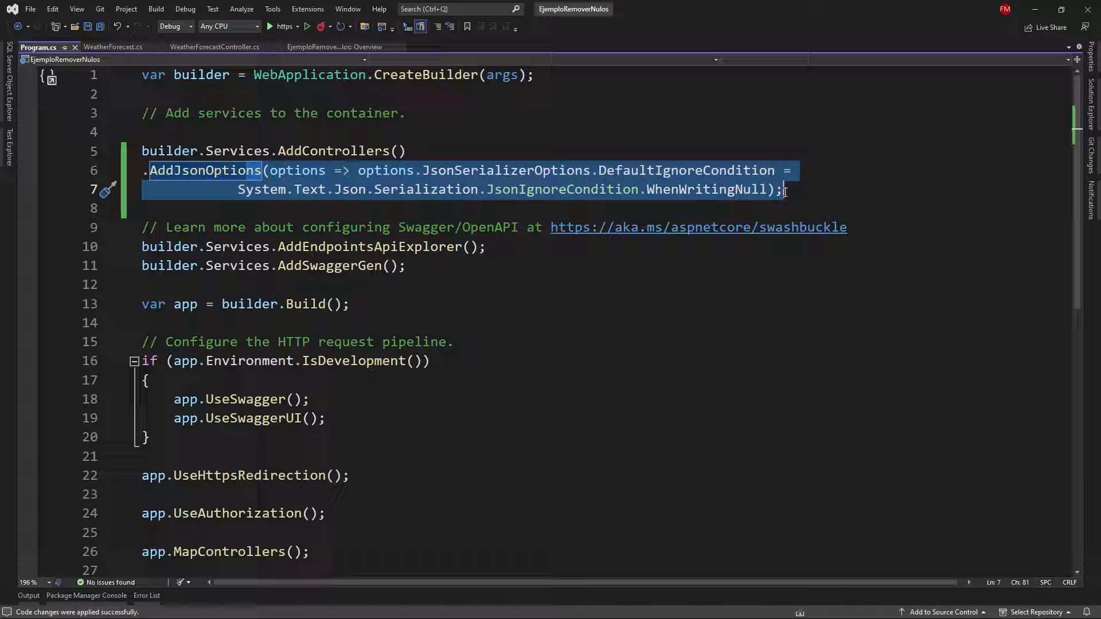
{"action": "left_click", "coordinate": [786, 189]}
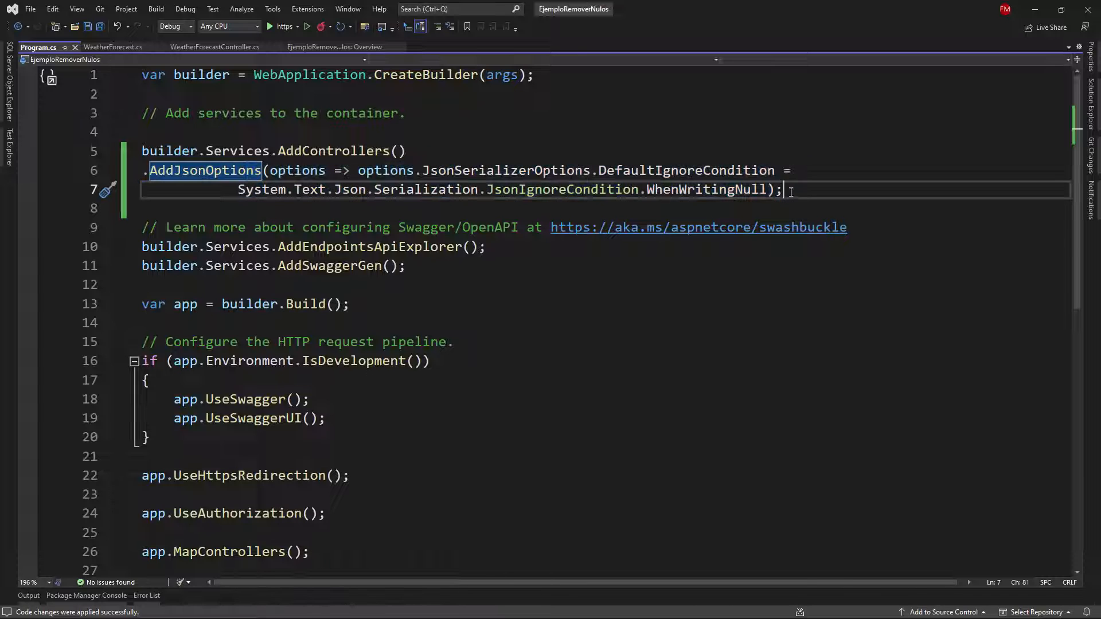
{"action": "key", "text": "ctrl+k ctrl+c"}
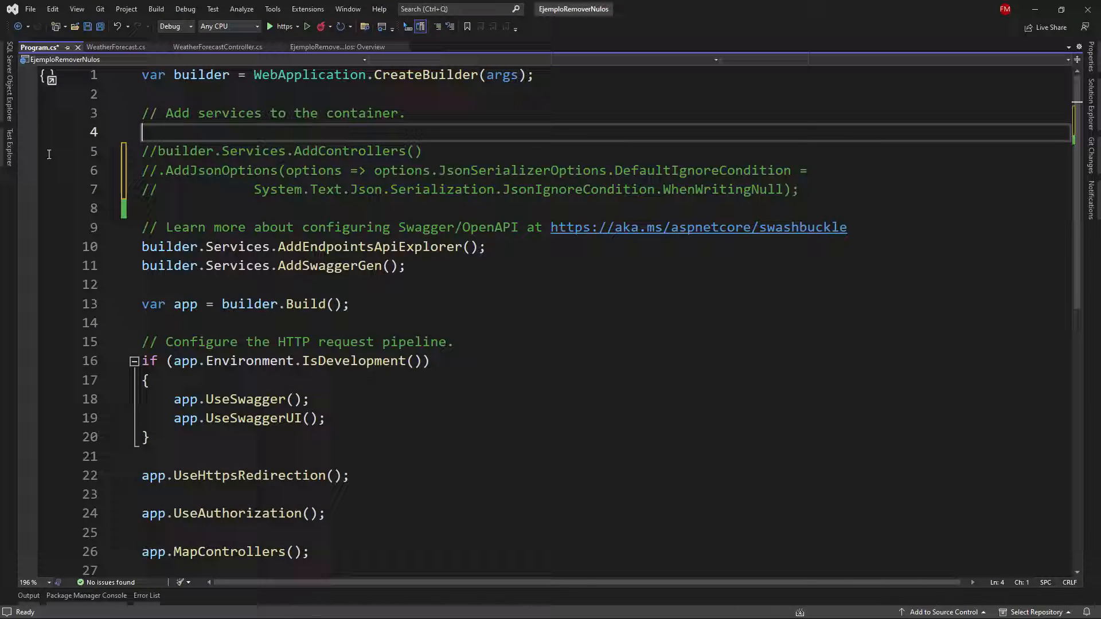
{"action": "type", "text": "bui"}
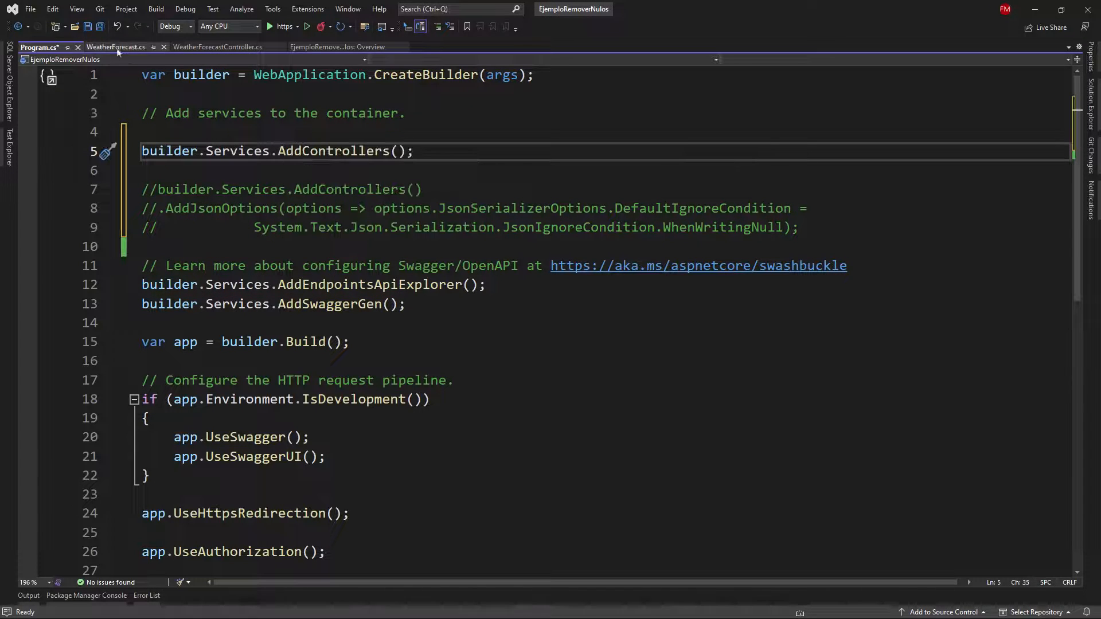
{"action": "left_click", "coordinate": [218, 46]}
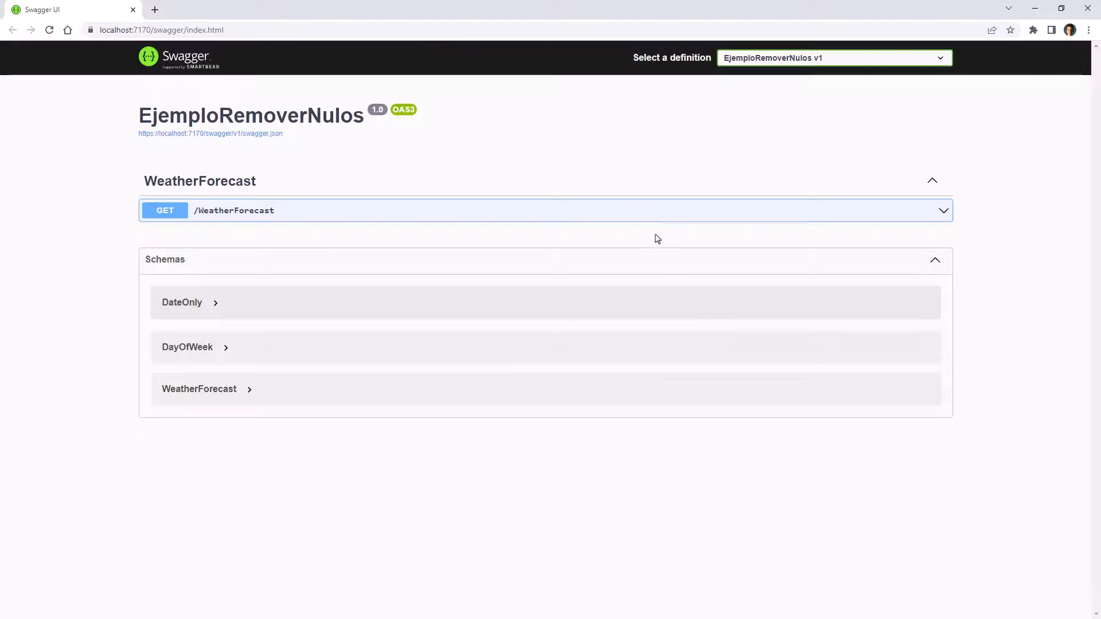
Run GET /WeatherForecast in Swagger UI and scroll to the response with null summary2
{"action": "left_click", "coordinate": [289, 305]}
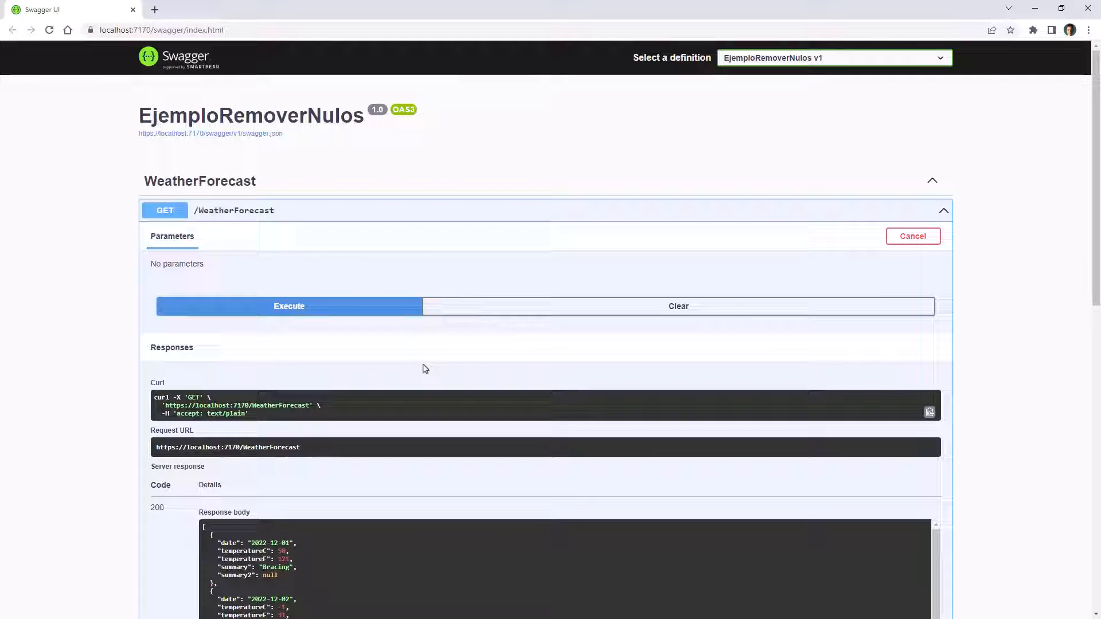
{"action": "scroll", "scroll_direction": "down", "scroll_amount": 3}
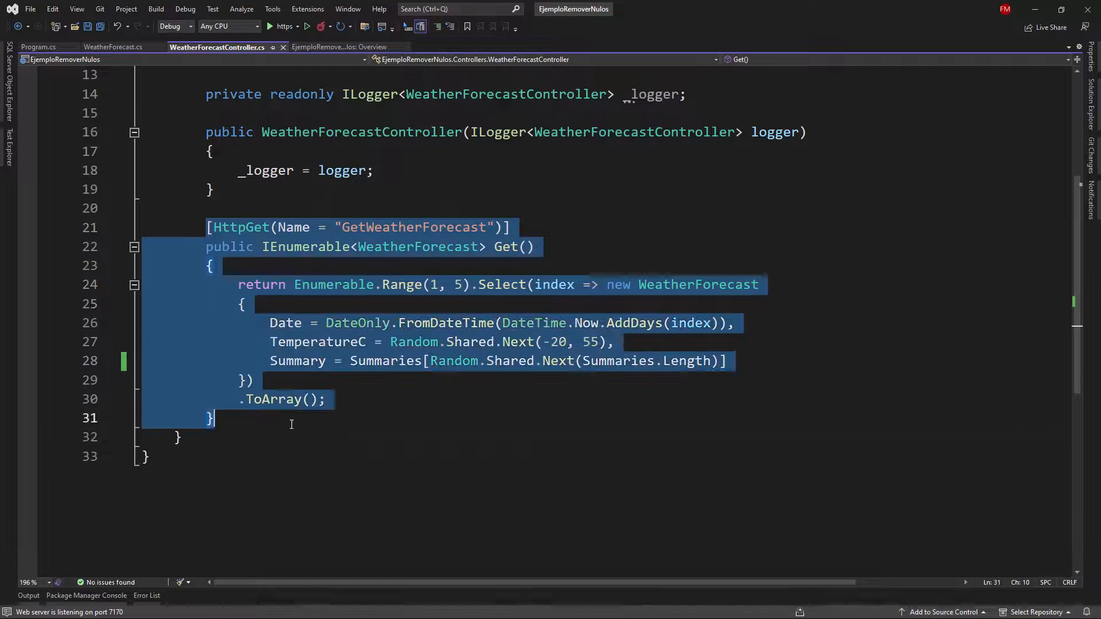
Store the forecasts in var result and change Get's return type to ActionResult
{"action": "double_click", "coordinate": [262, 285]}
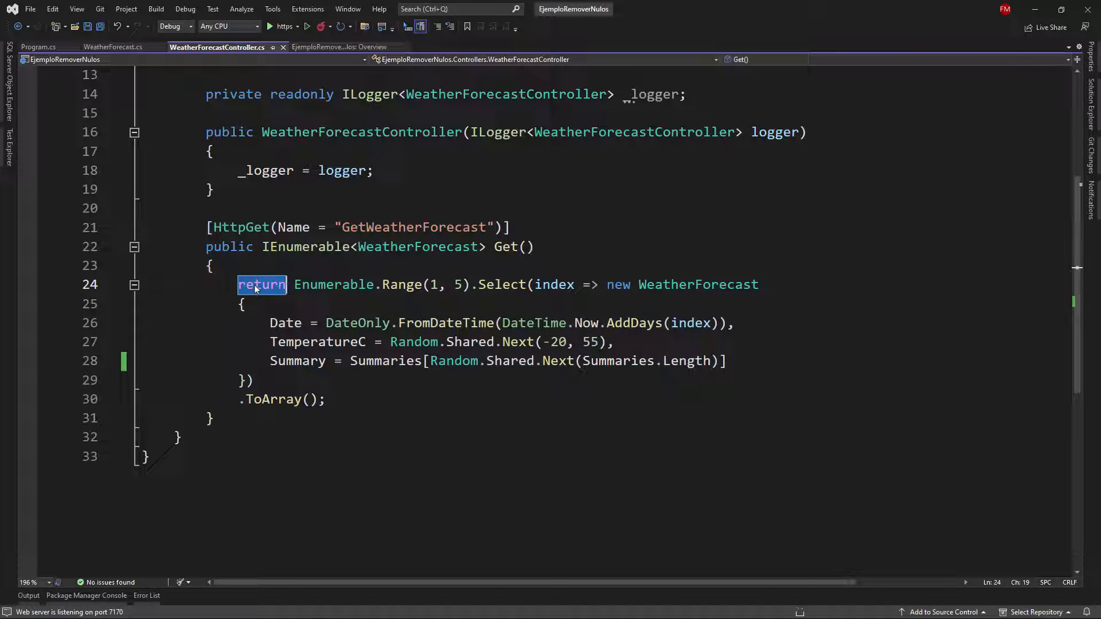
{"action": "type", "text": "var result ="}
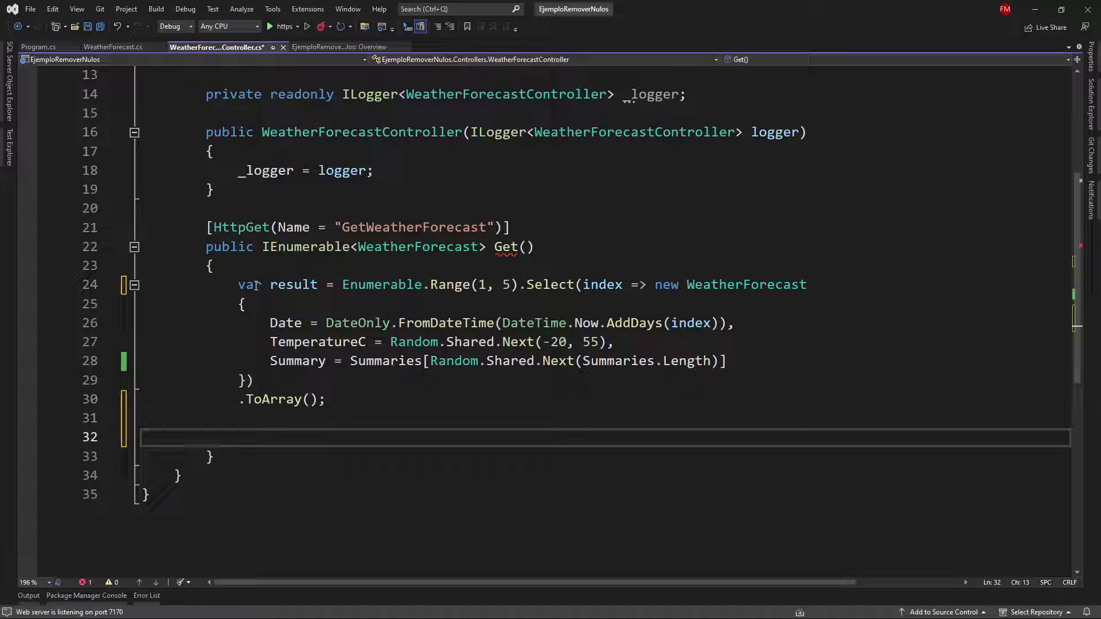
{"action": "double_click", "coordinate": [305, 246]}
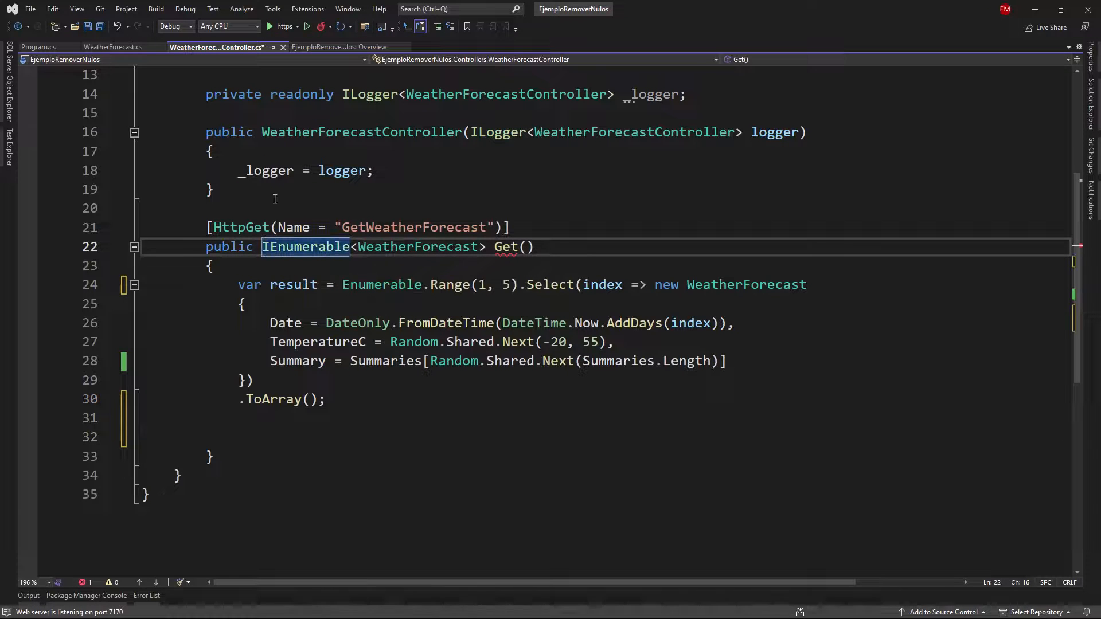
{"action": "type", "text": "ActionResult<"}
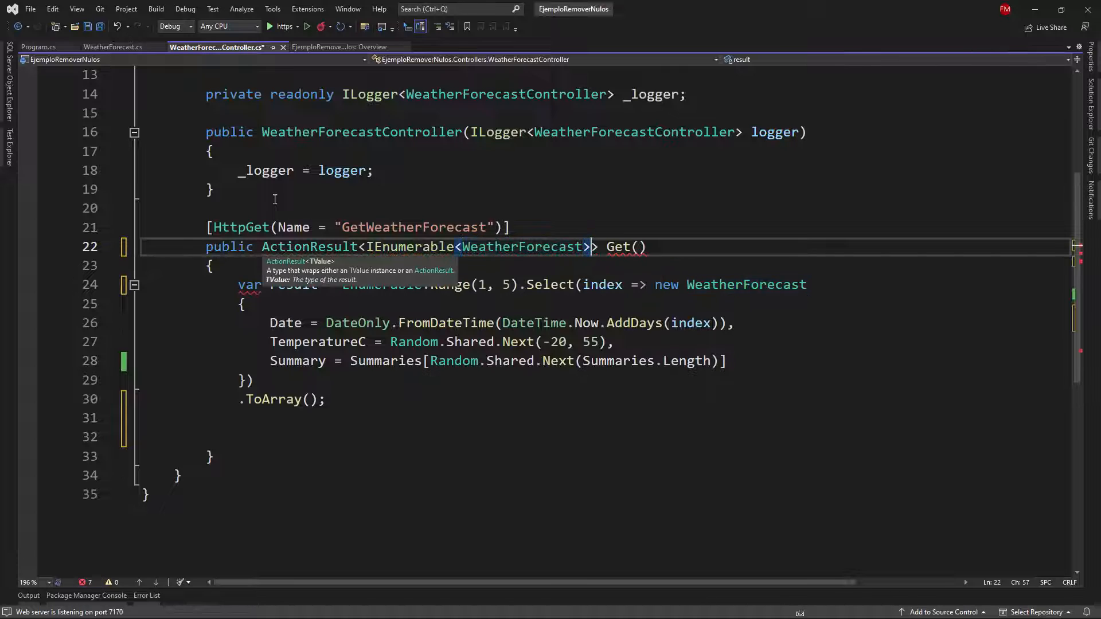
Begin returning new JsonResult(result, new JsonSerializerOptions) at the end of Get
{"action": "left_click", "coordinate": [238, 437]}
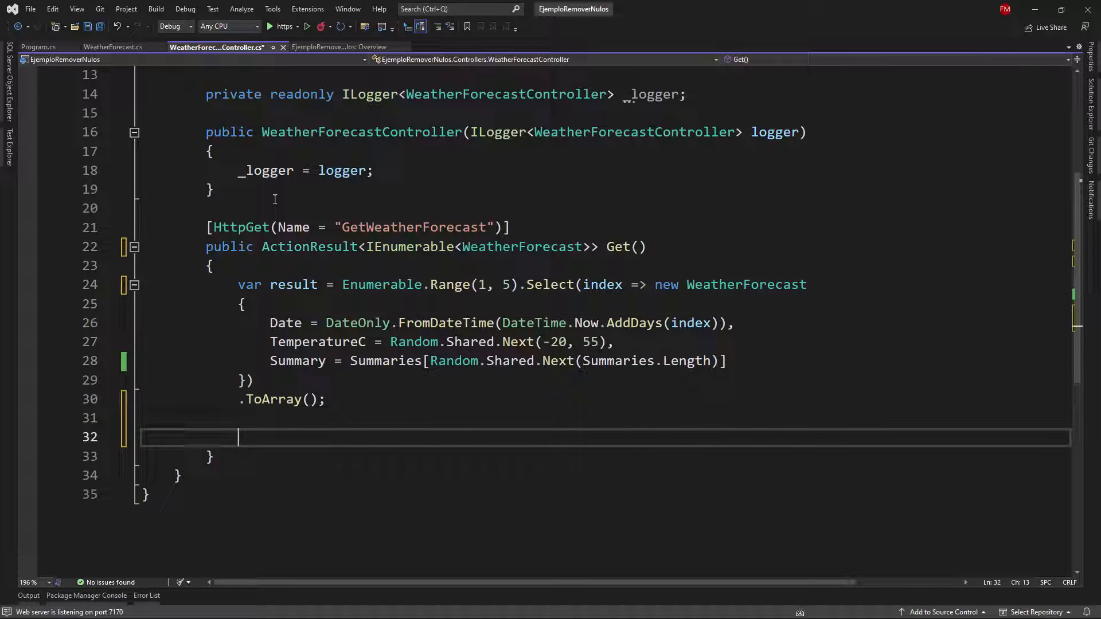
{"action": "type", "text": "return new"}
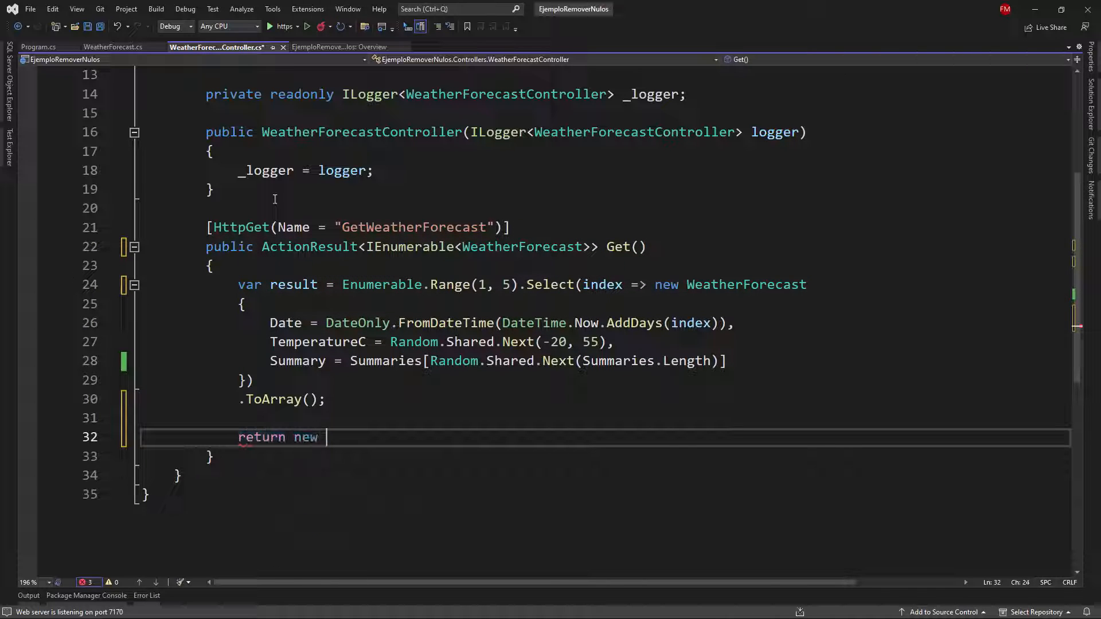
{"action": "type", "text": "JsonResult(result,"}
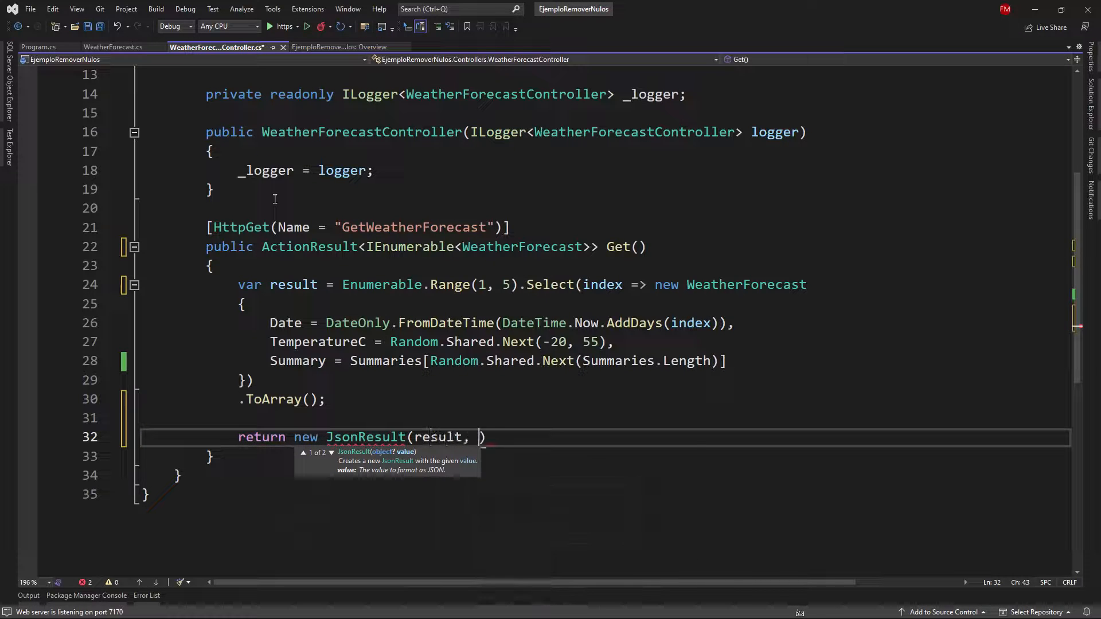
{"action": "type", "text": "new JsonSerializerOptions"}
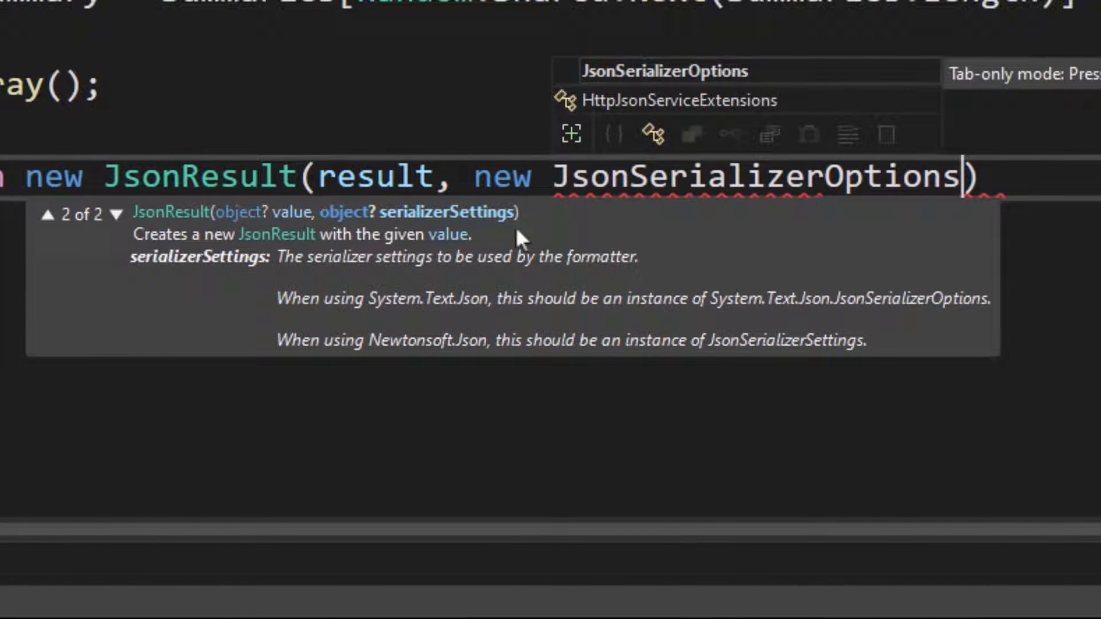
{"action": "mouse_move", "coordinate": [439, 312]}
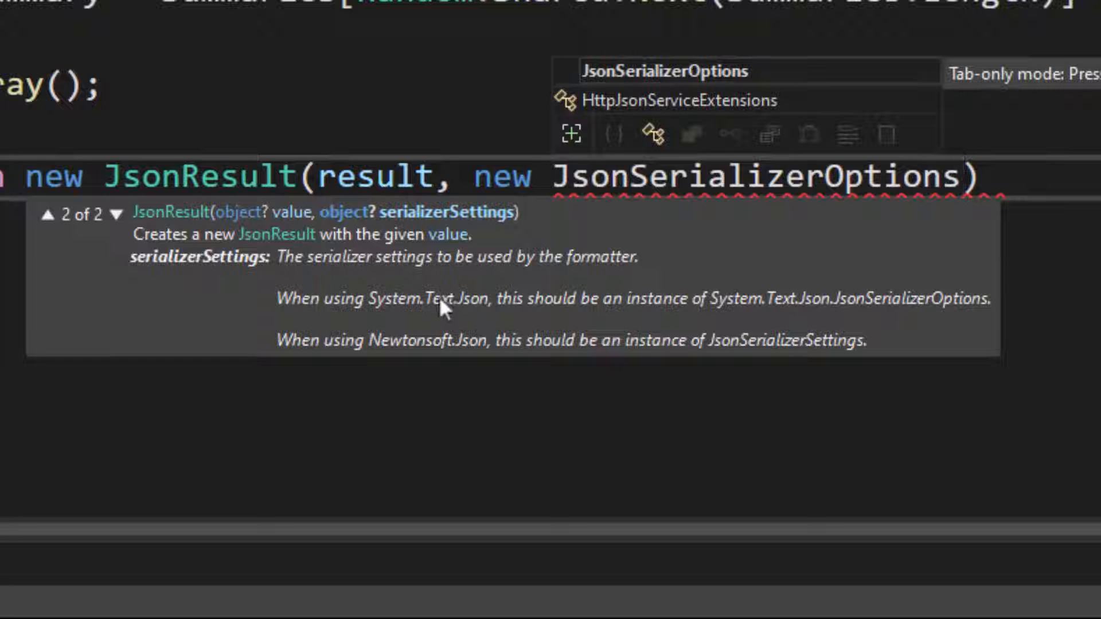
{"action": "mouse_move", "coordinate": [870, 318]}
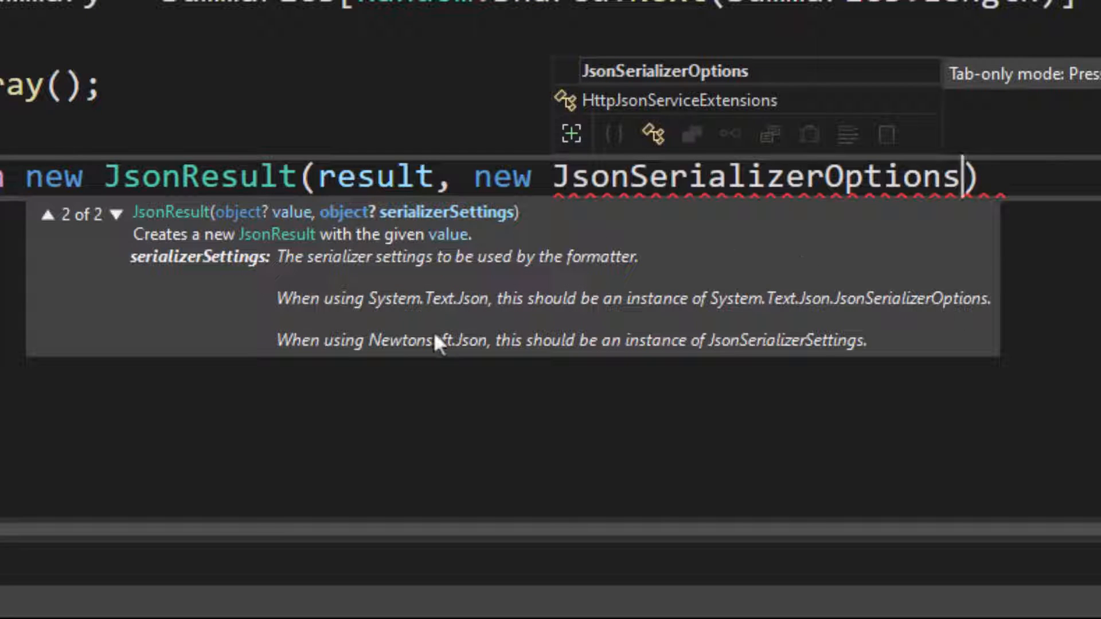
{"action": "mouse_move", "coordinate": [536, 358]}
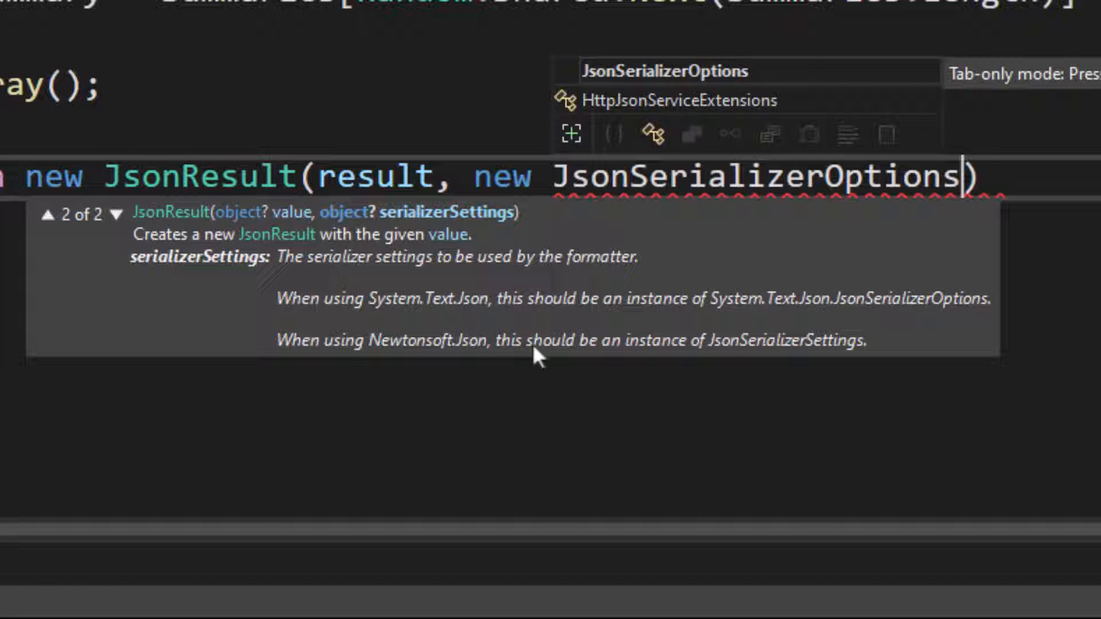
{"action": "mouse_move", "coordinate": [761, 357]}
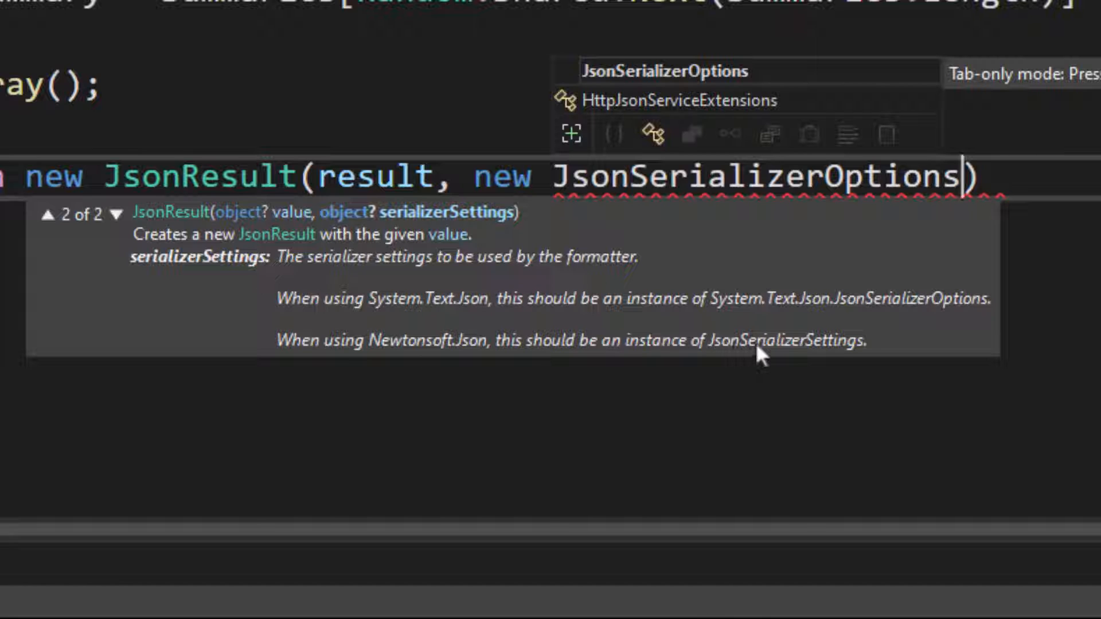
{"action": "mouse_move", "coordinate": [793, 252]}
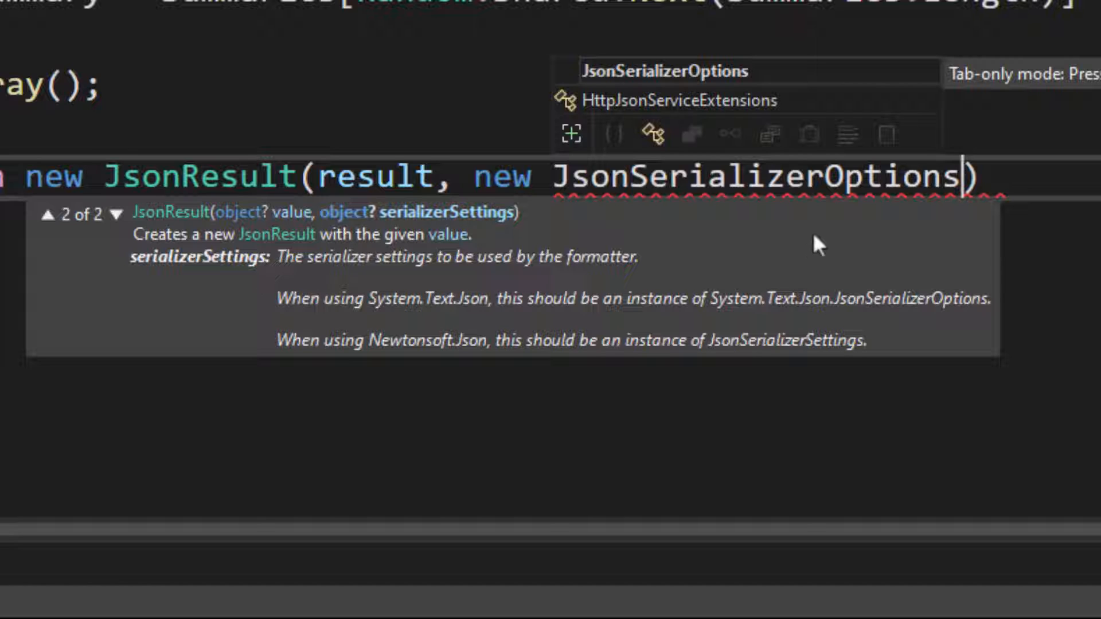
{"action": "mouse_move", "coordinate": [934, 176]}
{"action": "type", "text": " { }"}
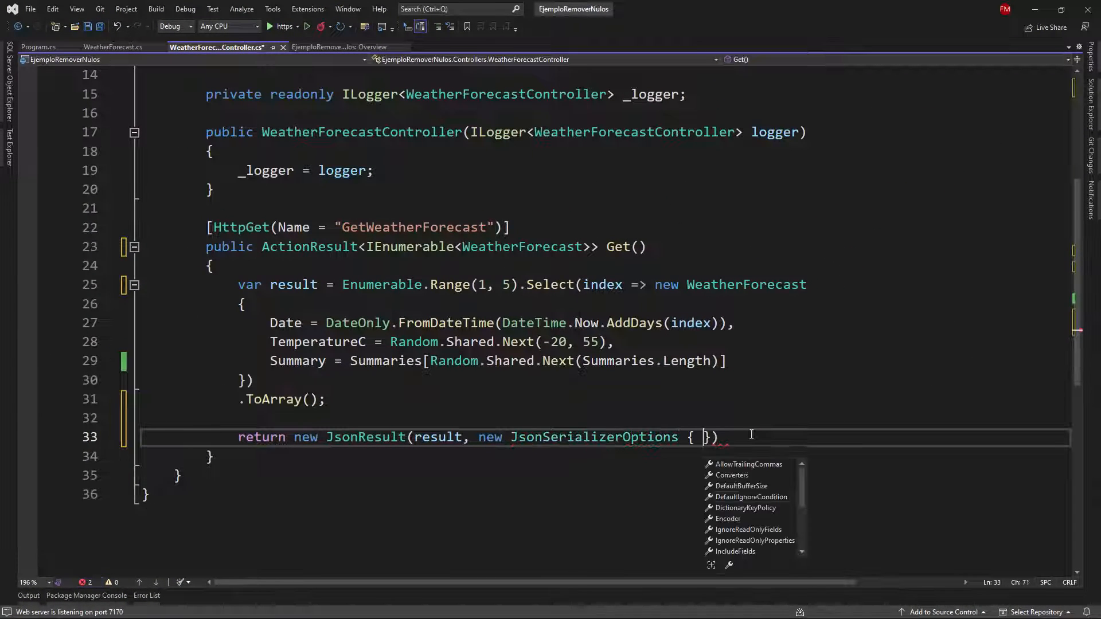
Paste DefaultIgnoreCondition = WhenWritingNull from Program.cs into the JsonResult options, uncomment it, and build
{"action": "key", "text": "enter"}
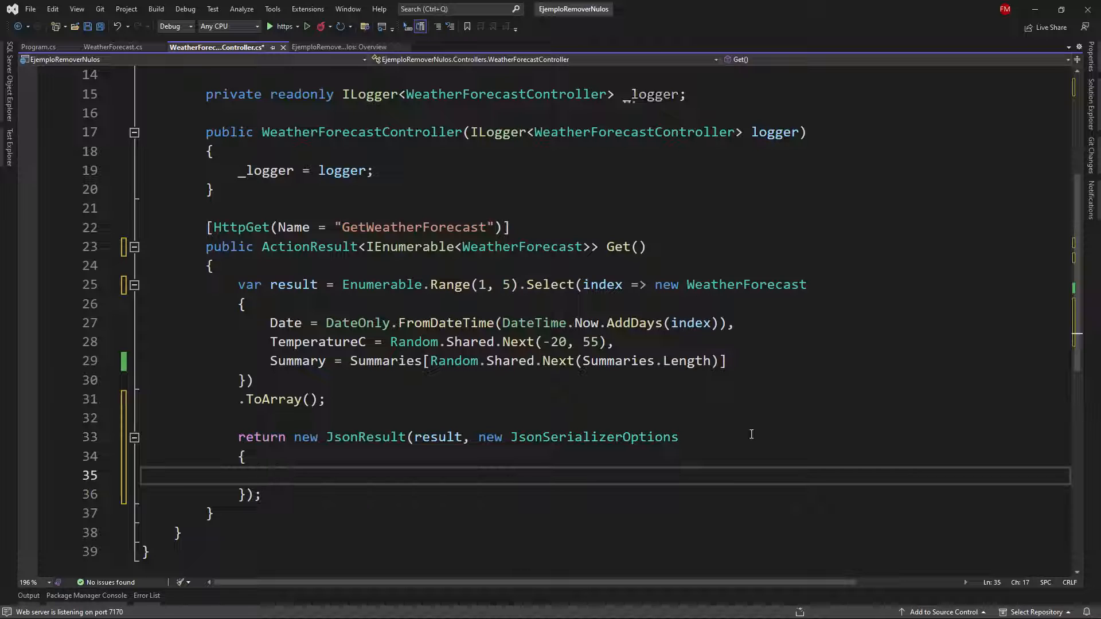
{"action": "left_click", "coordinate": [39, 47]}
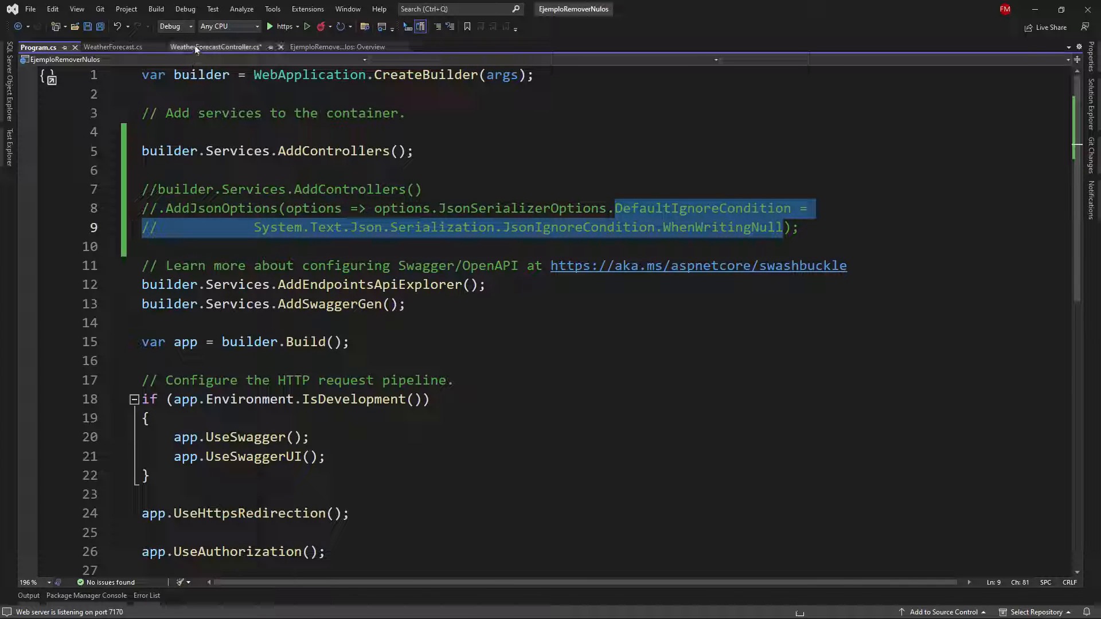
{"action": "left_click", "coordinate": [215, 47]}
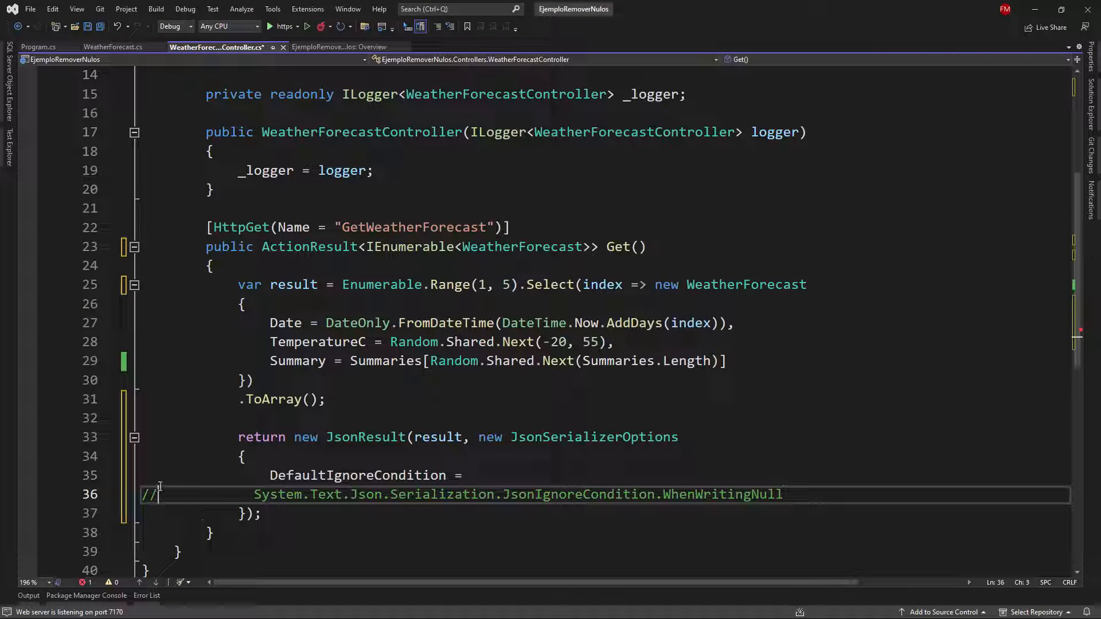
{"action": "key", "text": "Delete"}
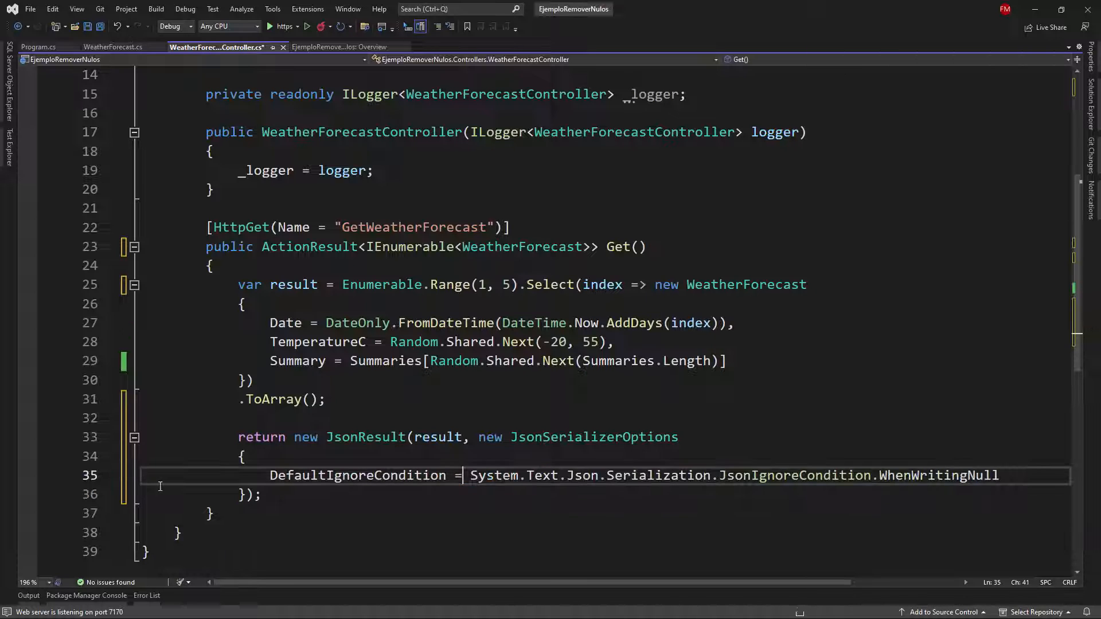
{"action": "mouse_move", "coordinate": [358, 421]}
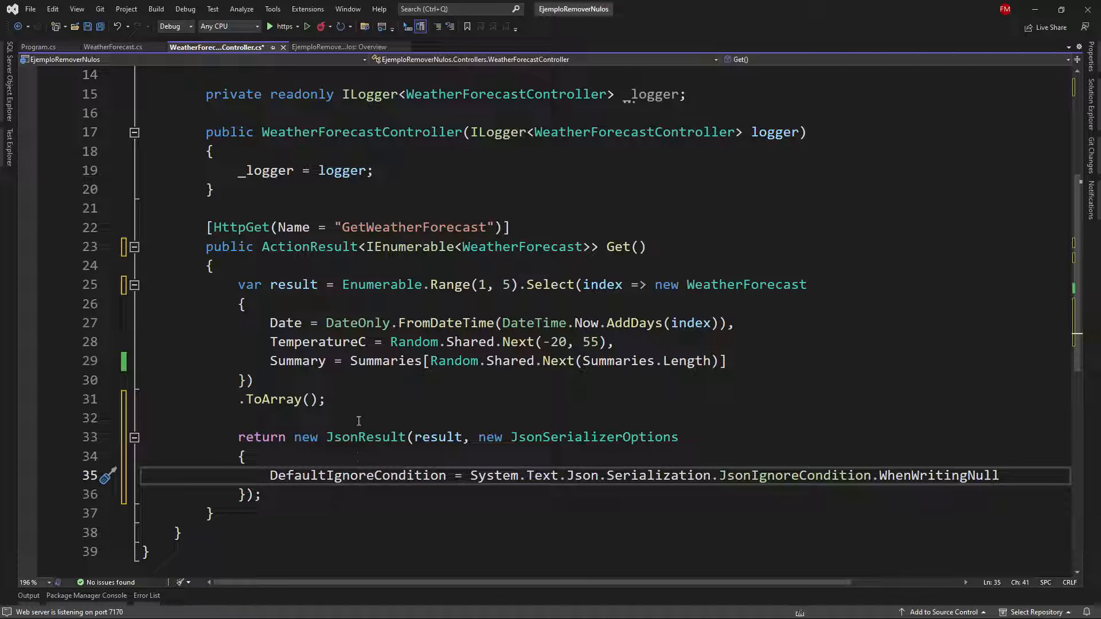
{"action": "left_click", "coordinate": [358, 418]}
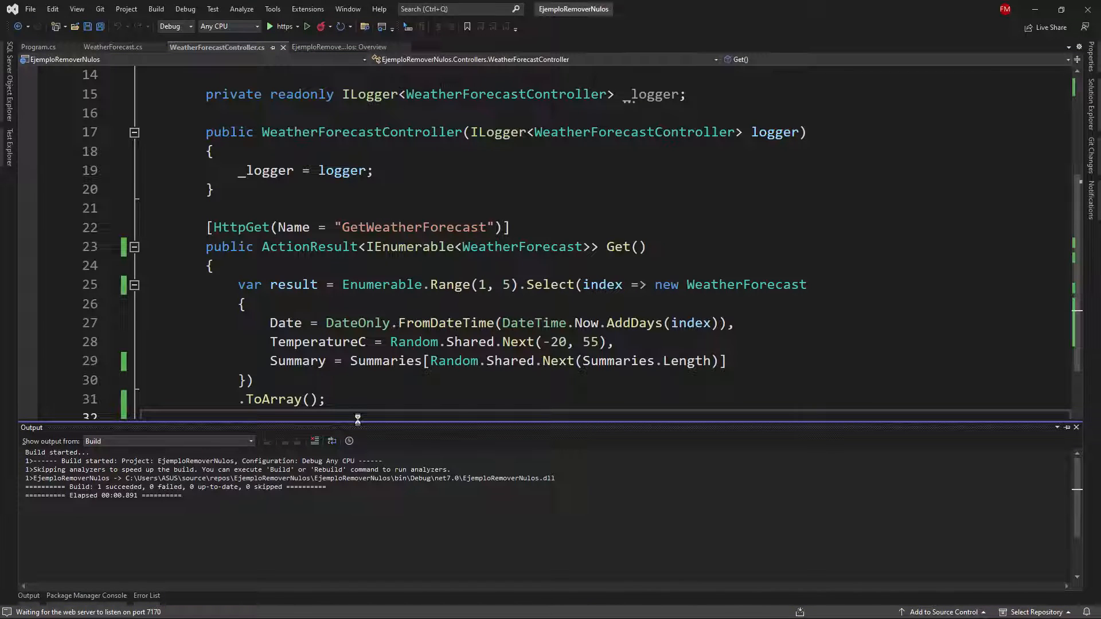
Execute GET /WeatherForecast against the rebuilt API, then return to Program.cs
{"action": "left_click", "coordinate": [268, 26]}
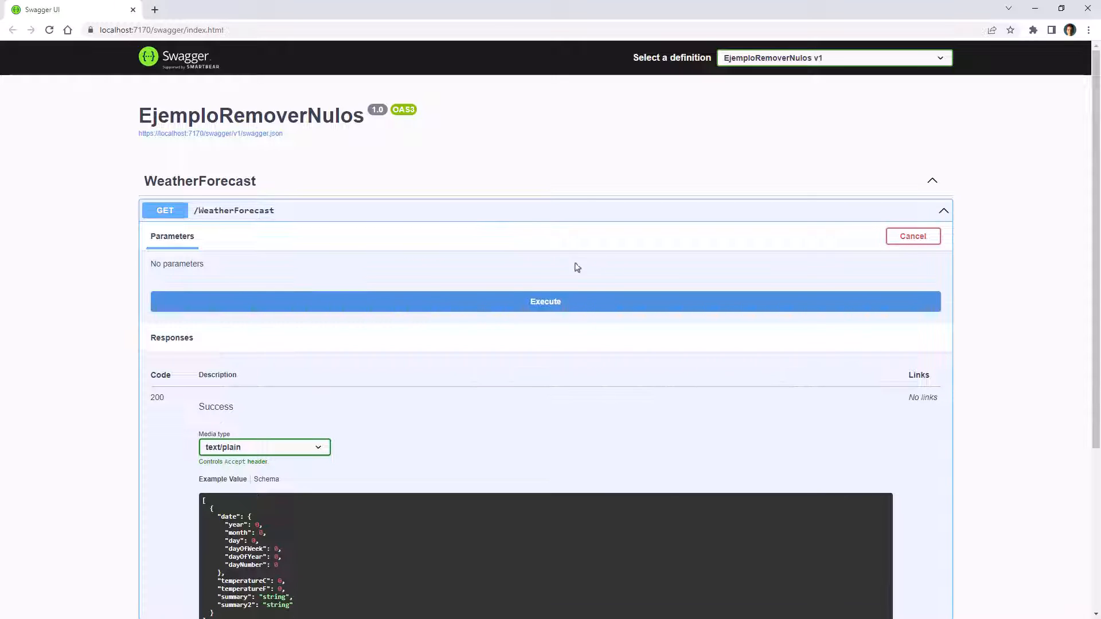
{"action": "left_click", "coordinate": [545, 302]}
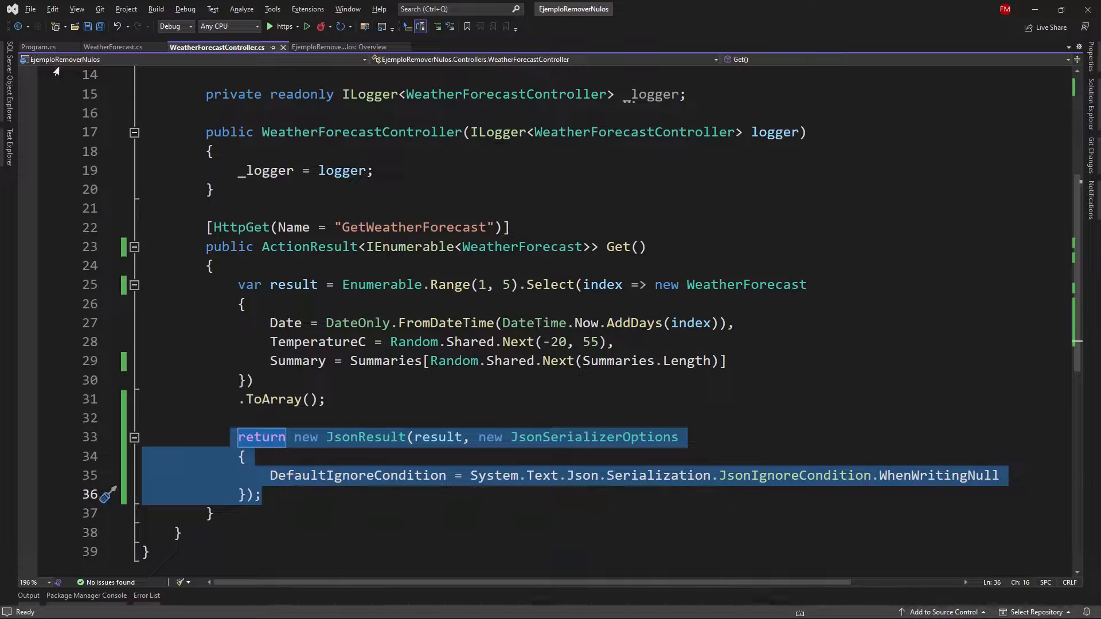
{"action": "left_click", "coordinate": [39, 47]}
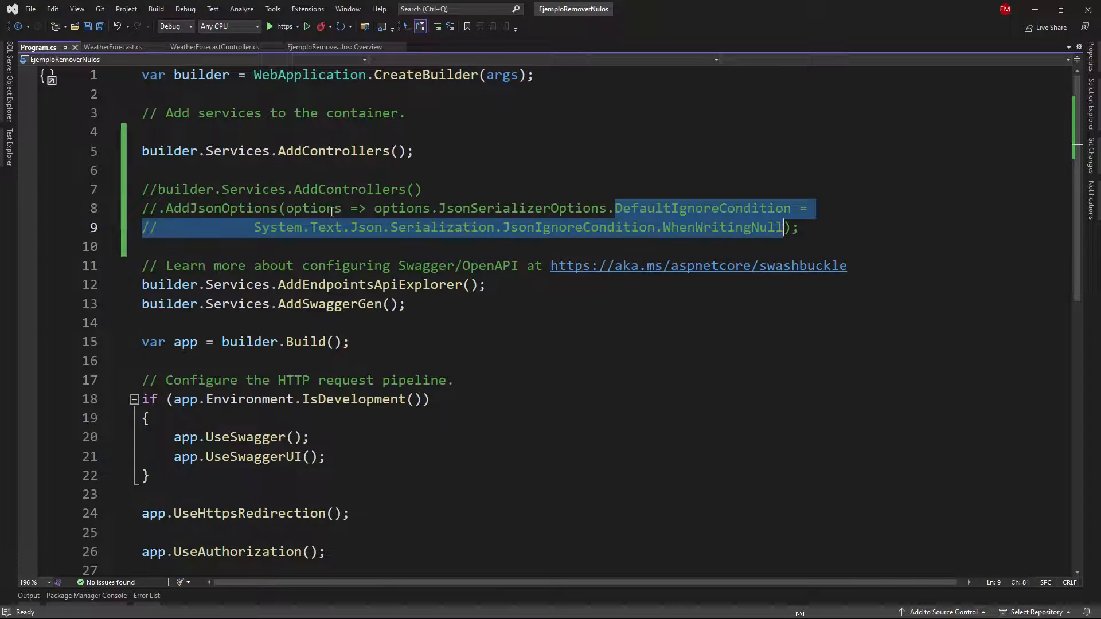